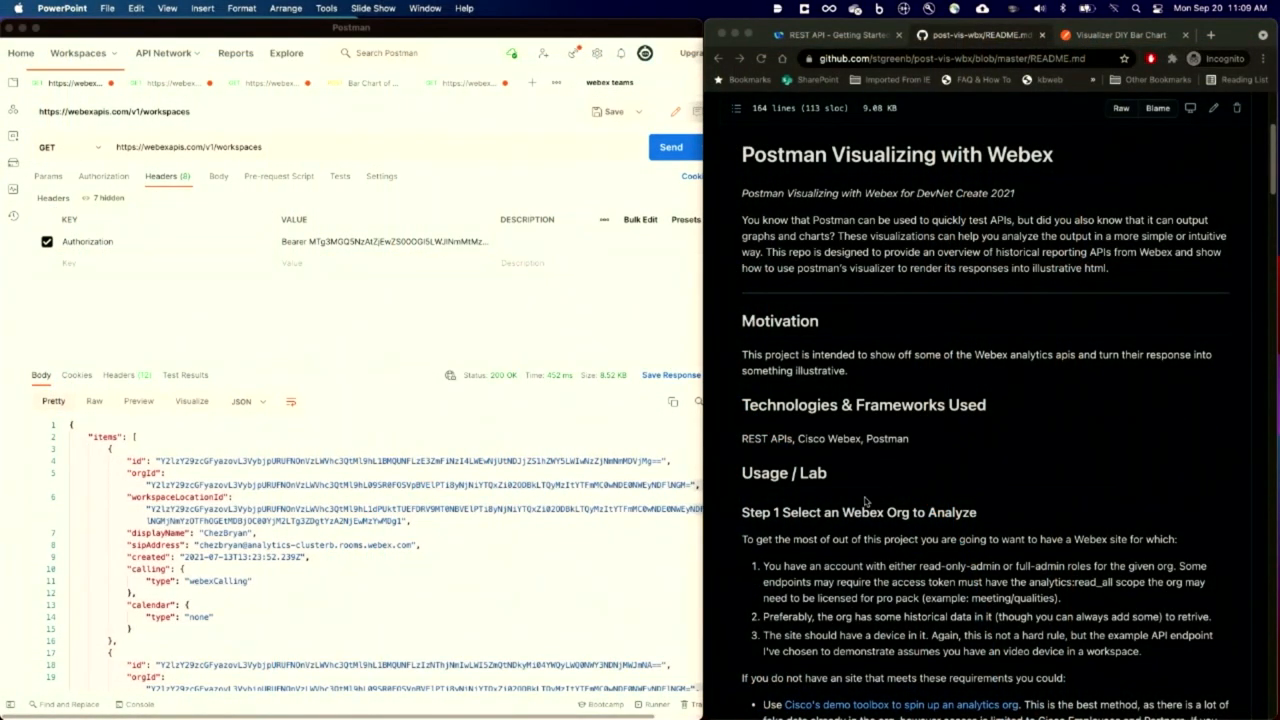
# Scroll the postman-viz-webex README down to Step 2, Get your Access Token
pyautogui.scroll(-3)
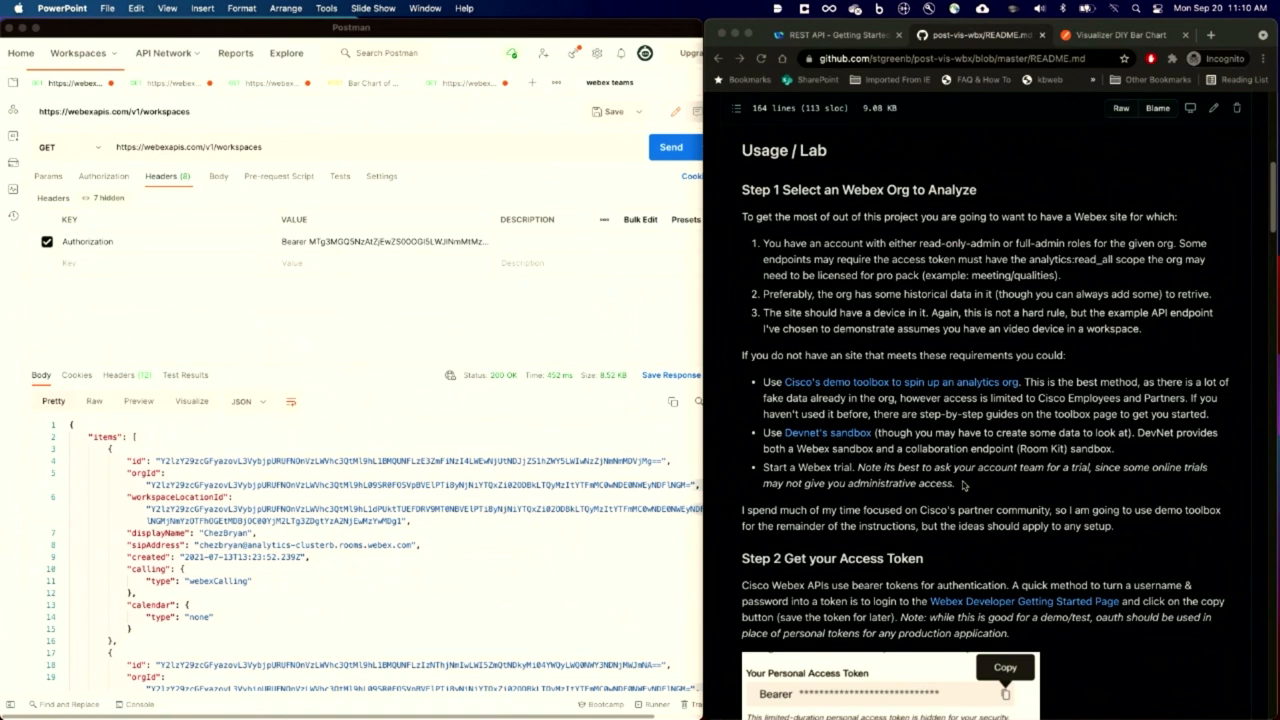
pyautogui.scroll(-3)
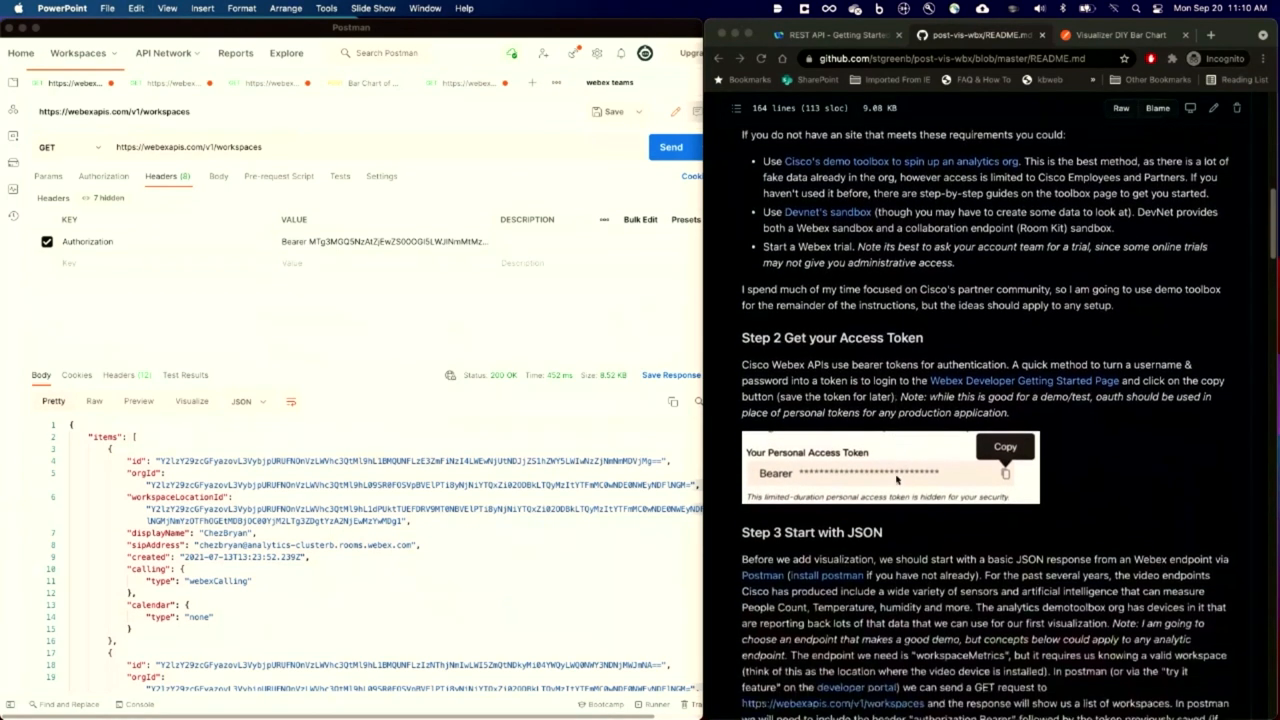
pyautogui.scroll(-3)
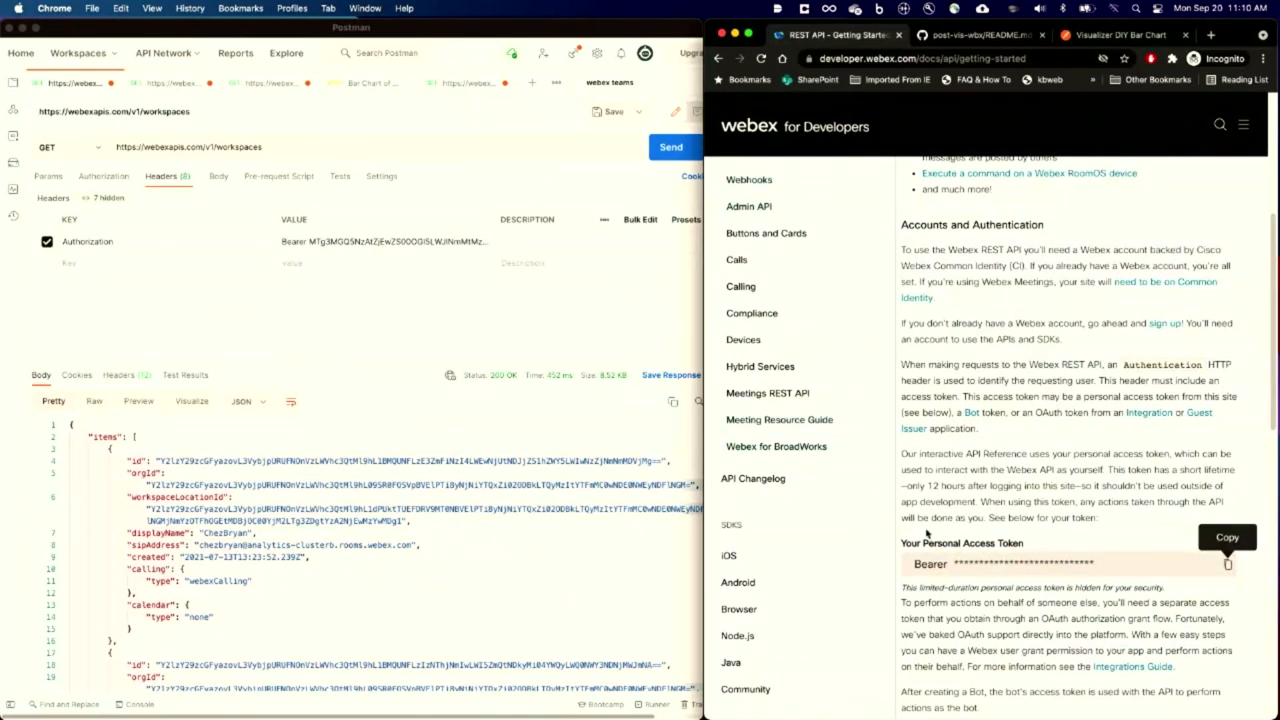
pyautogui.moveTo(994, 552)
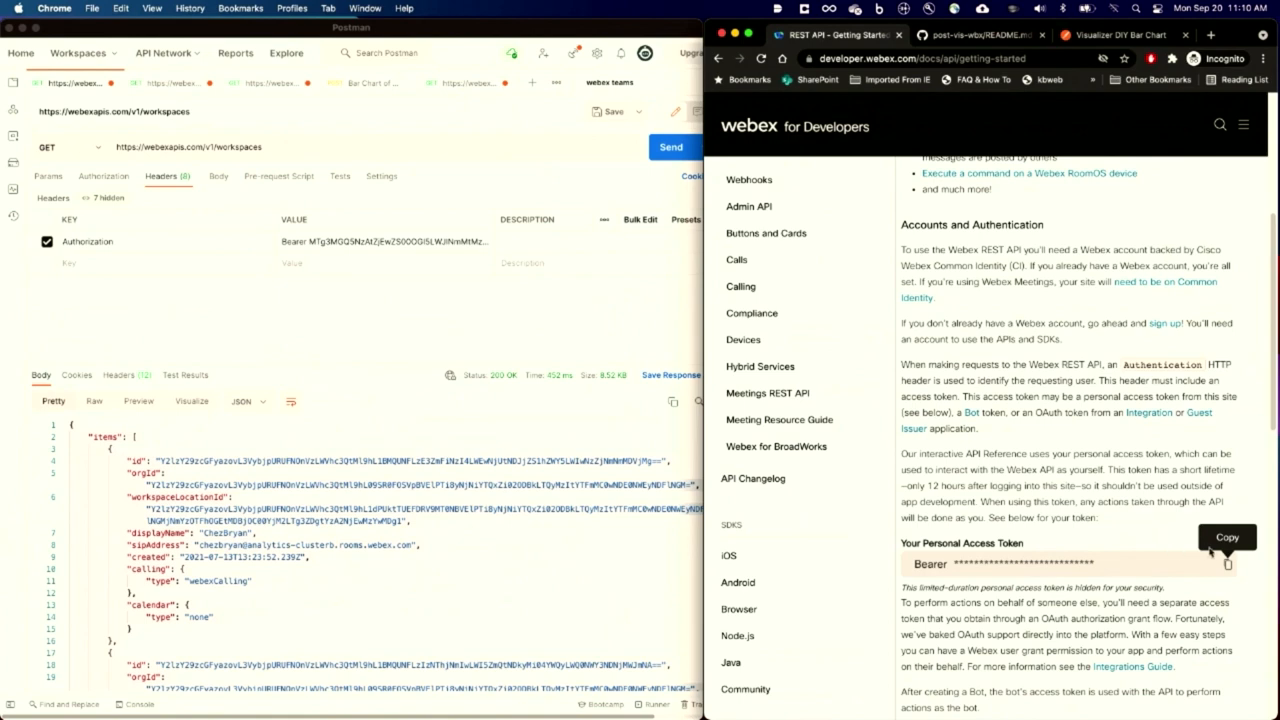
pyautogui.moveTo(1068, 112)
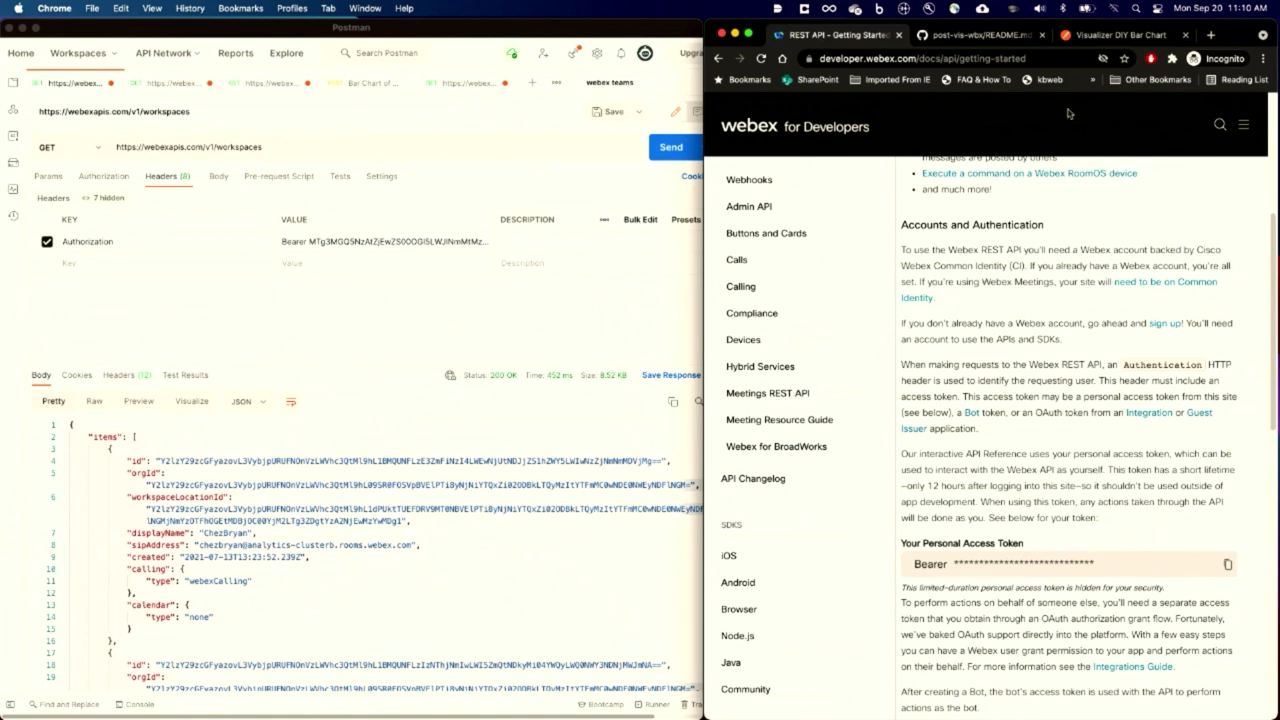
pyautogui.click(980, 34)
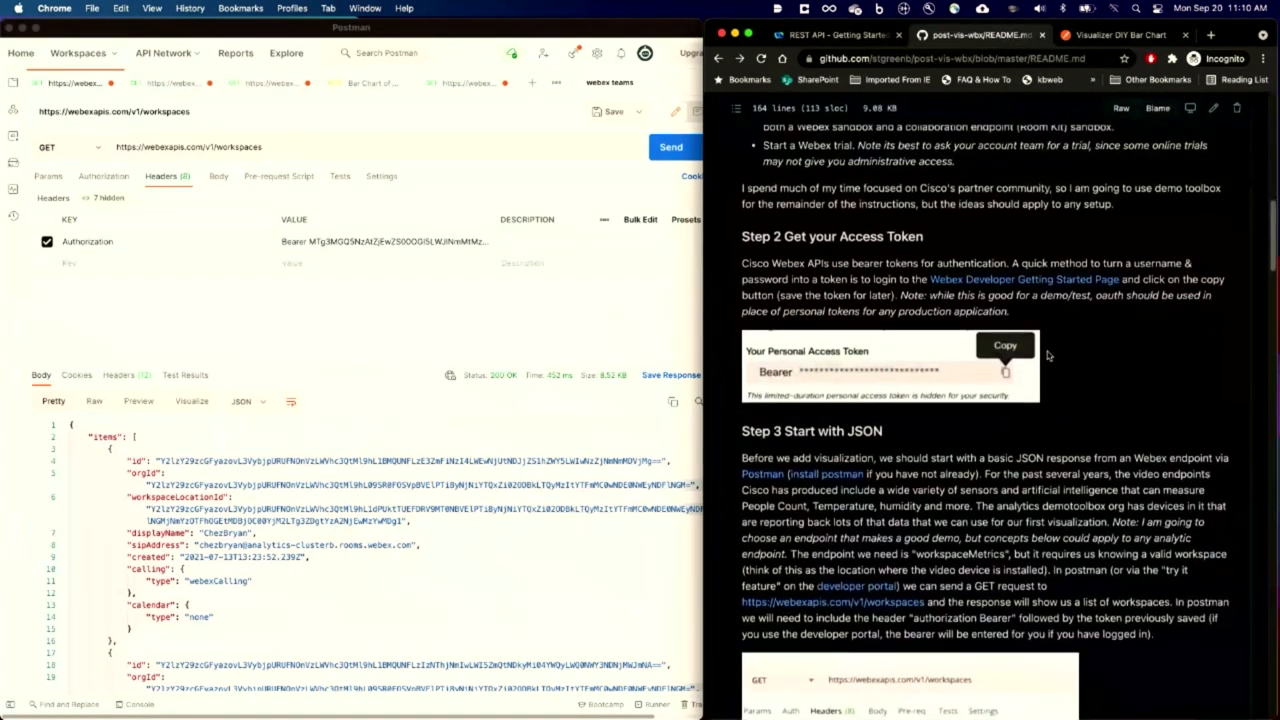
# Locate CxO Desk Pro in the workspaces response and select its display name and workspace id
pyautogui.scroll(-3)
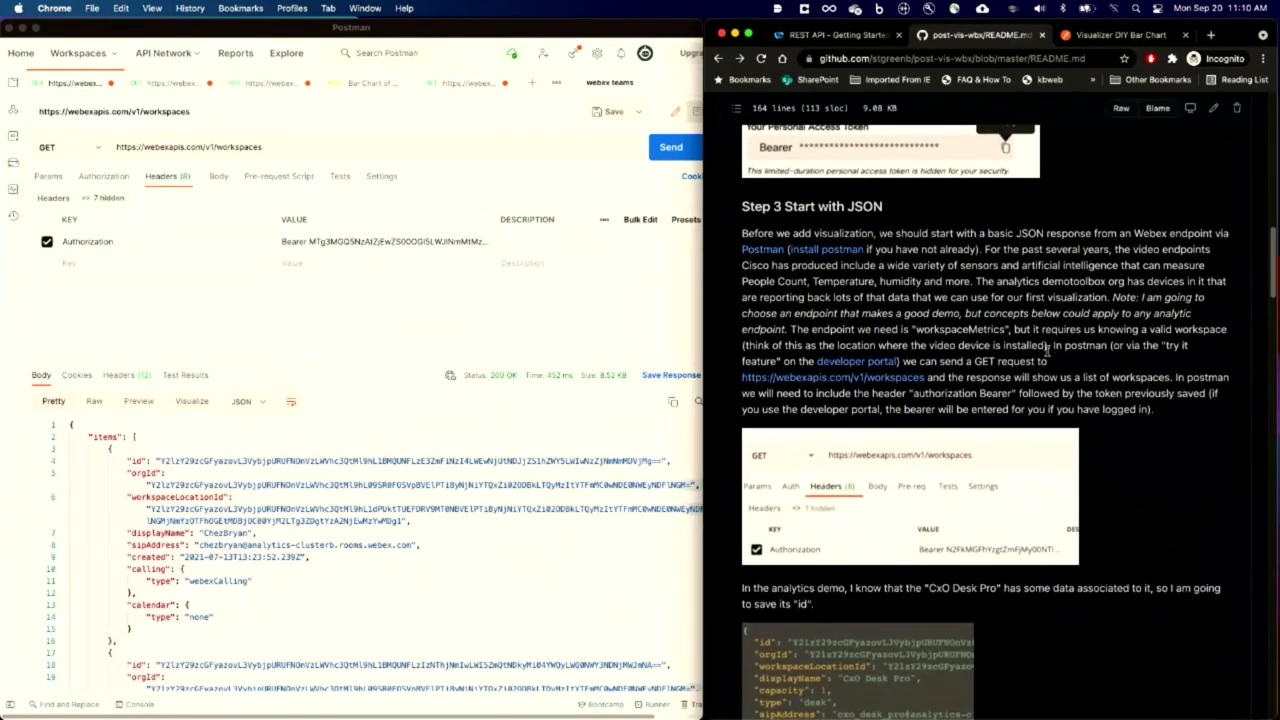
pyautogui.scroll(3)
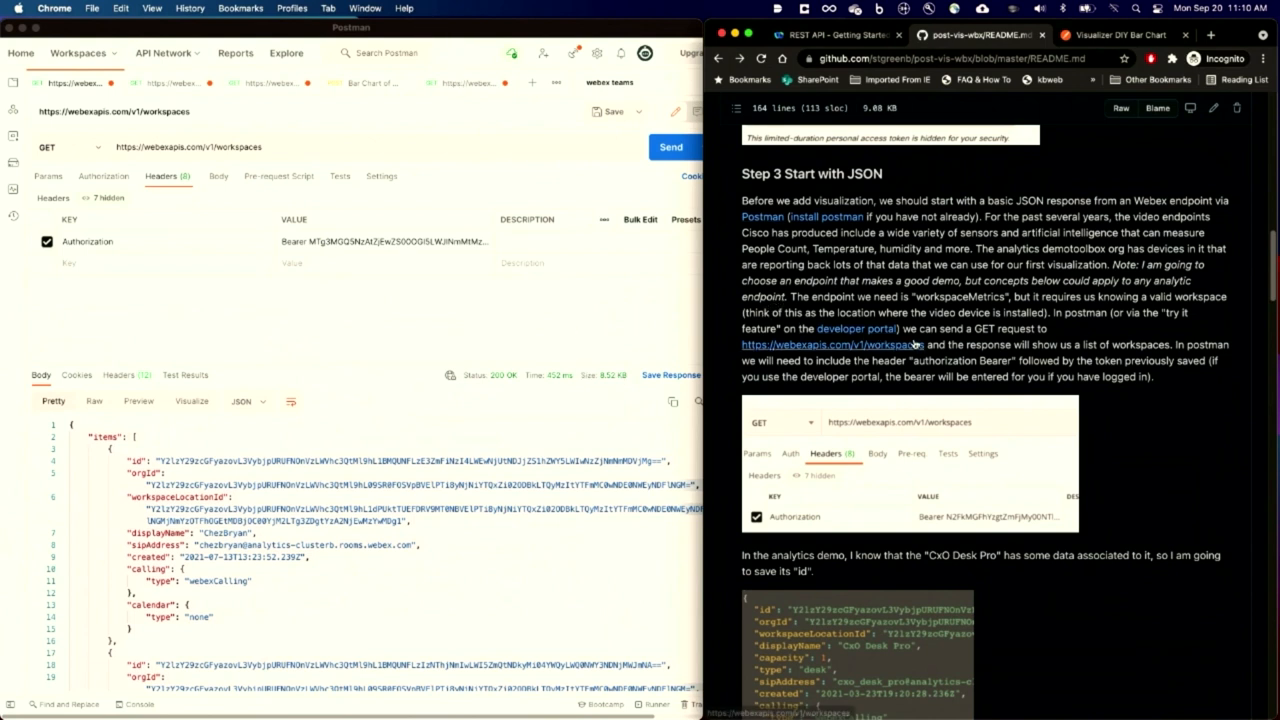
pyautogui.moveTo(838, 356)
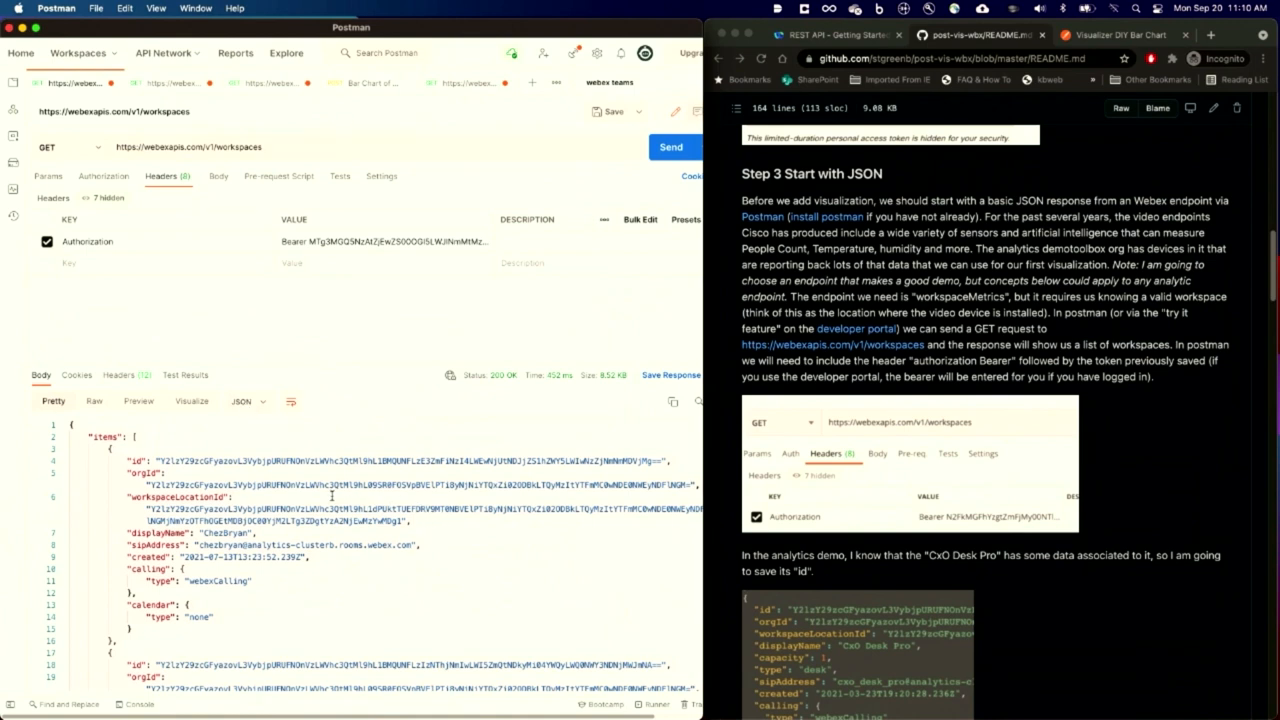
pyautogui.scroll(-3)
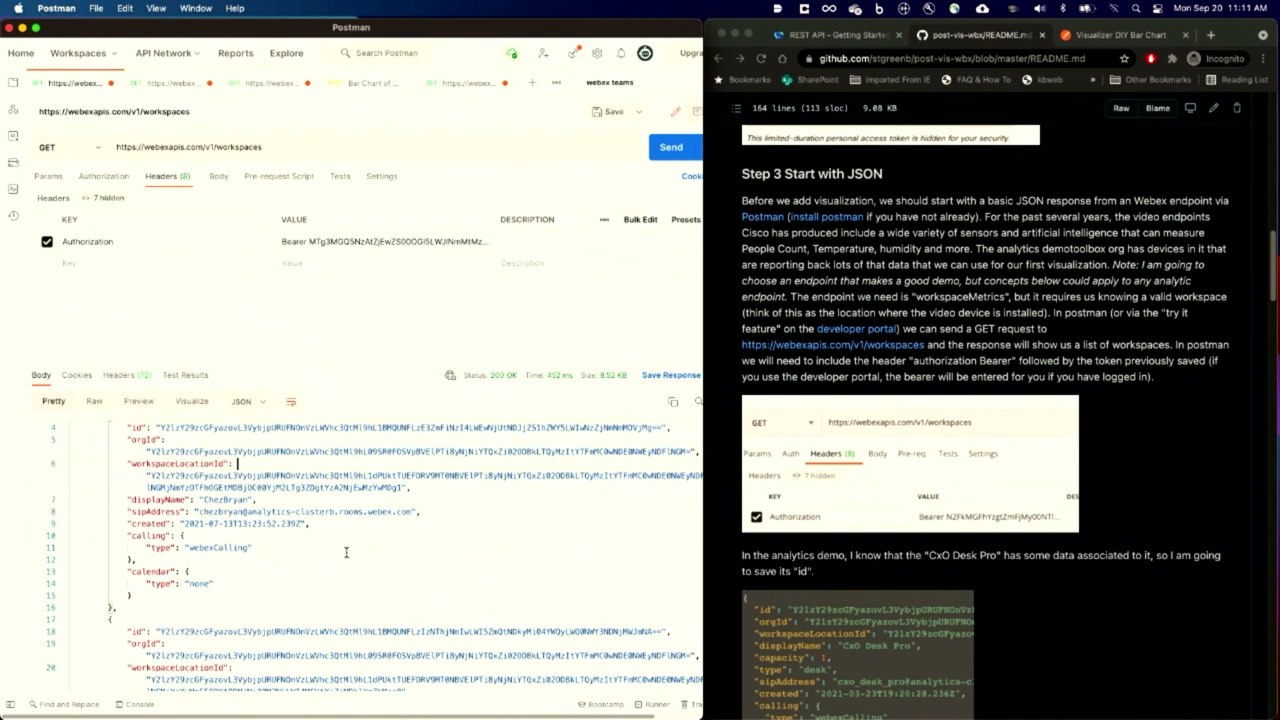
pyautogui.scroll(-3)
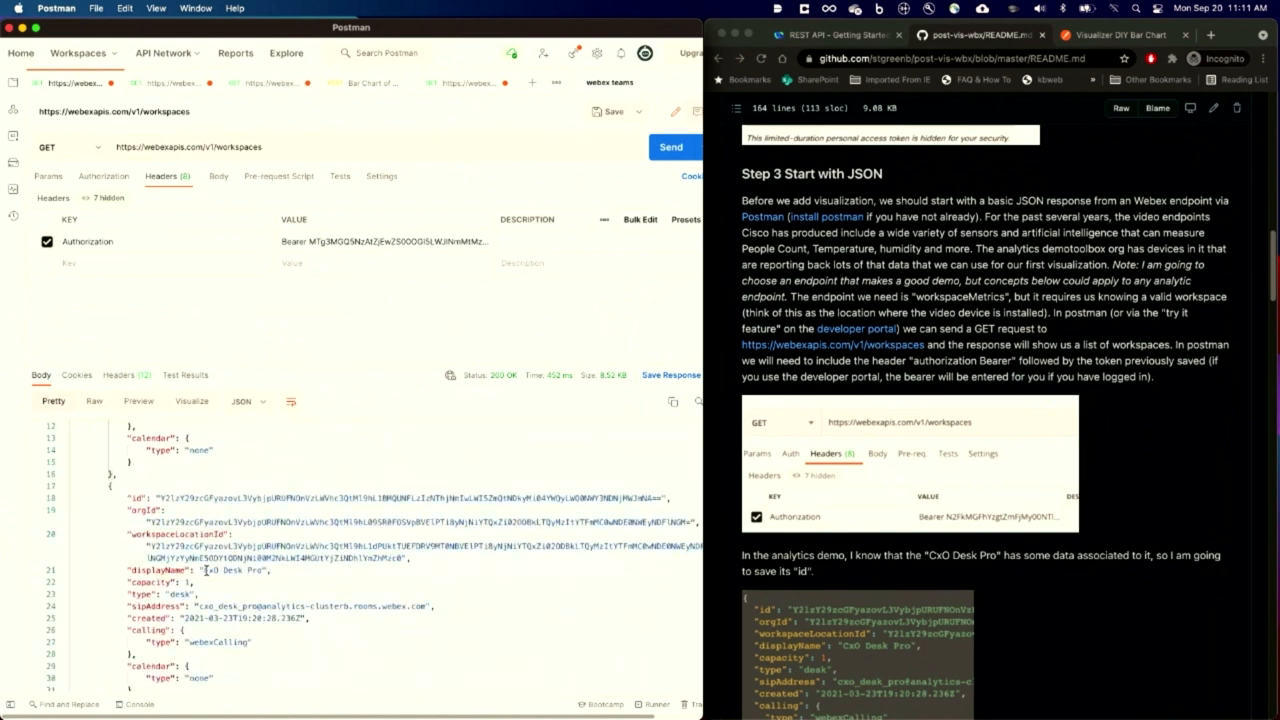
pyautogui.doubleClick(230, 570)
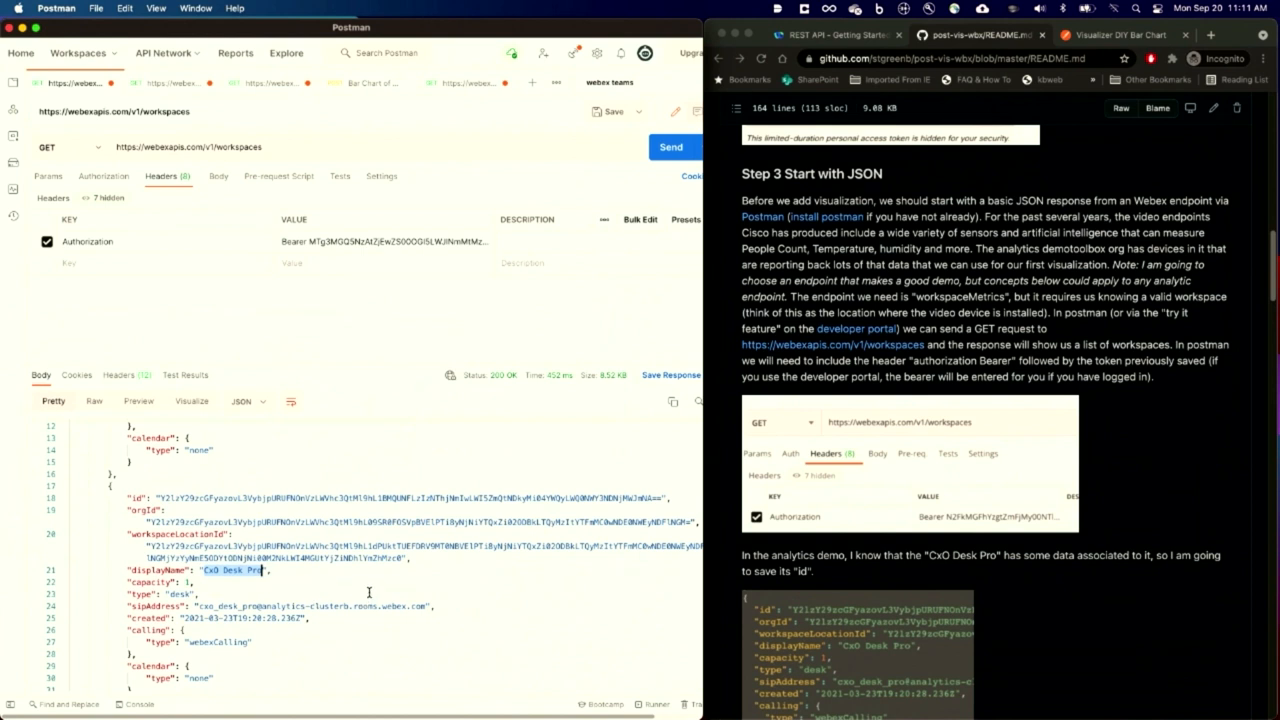
pyautogui.moveTo(416, 372)
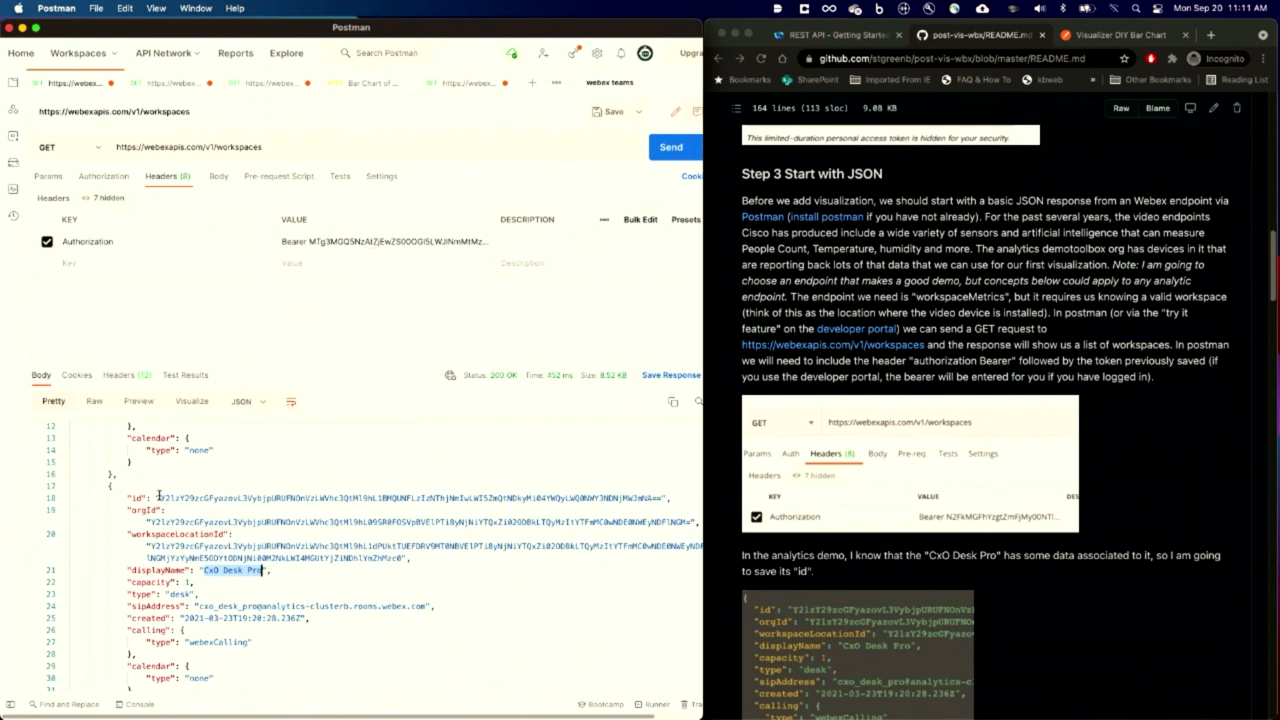
pyautogui.doubleClick(400, 496)
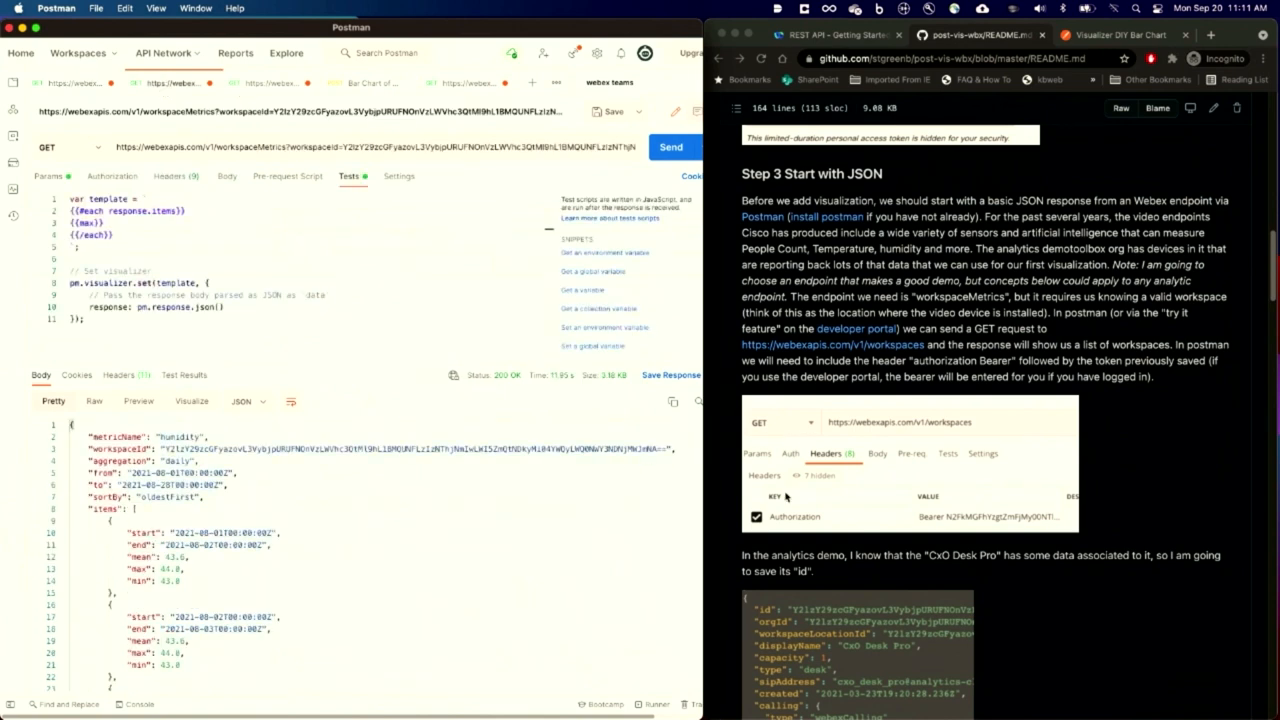
# Review the workspaceMetrics query params (workspaceId, humidity, daily, August range, oldestFirst) and the response items' max values
pyautogui.scroll(-3)
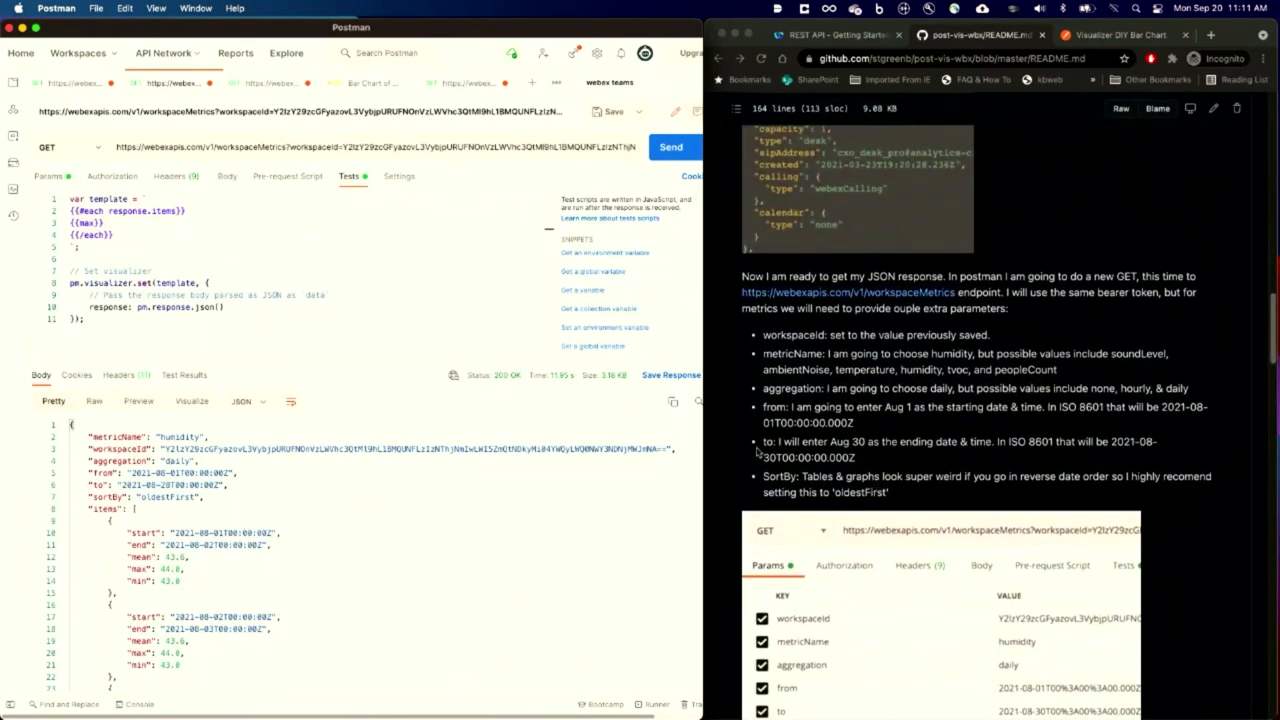
pyautogui.click(48, 176)
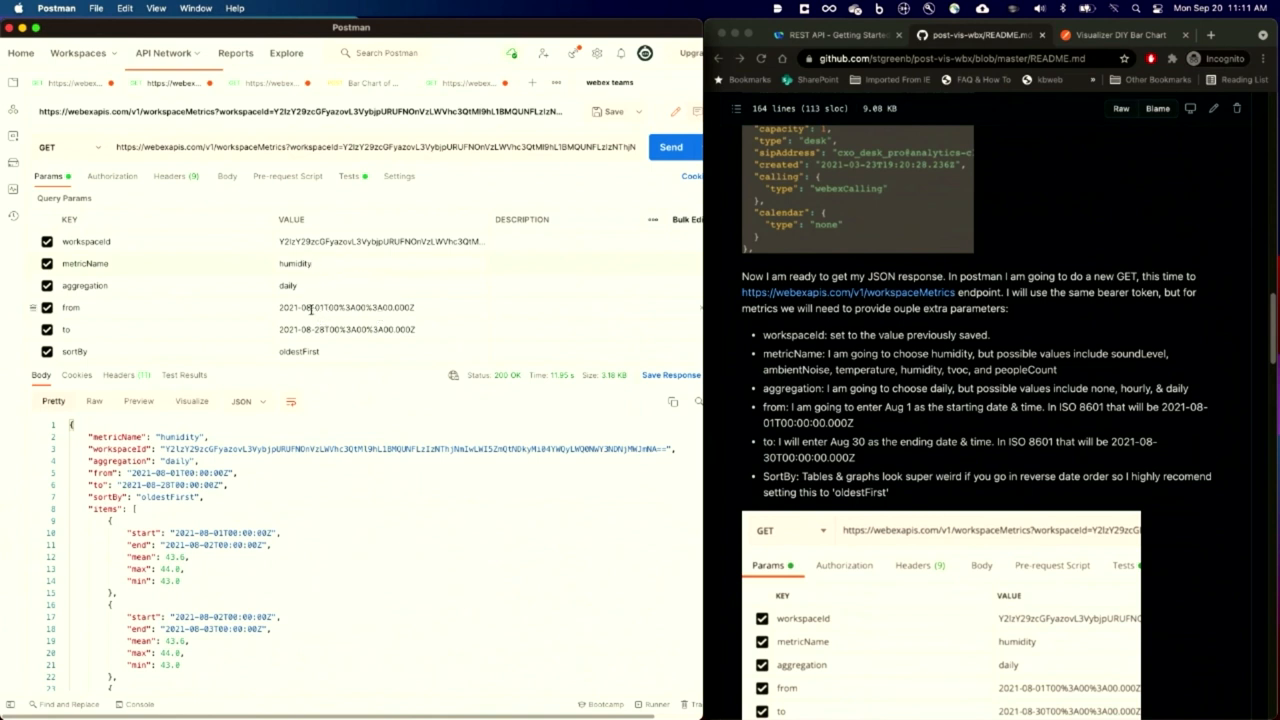
pyautogui.moveTo(112, 318)
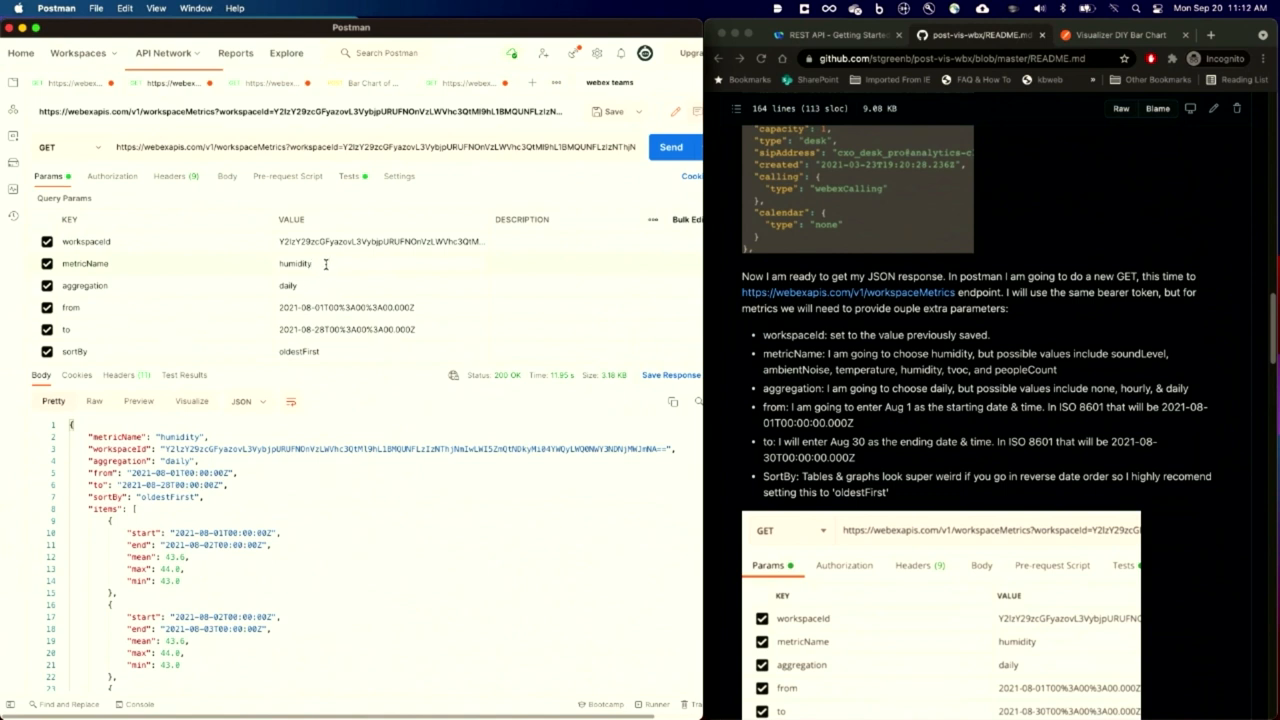
pyautogui.moveTo(384, 464)
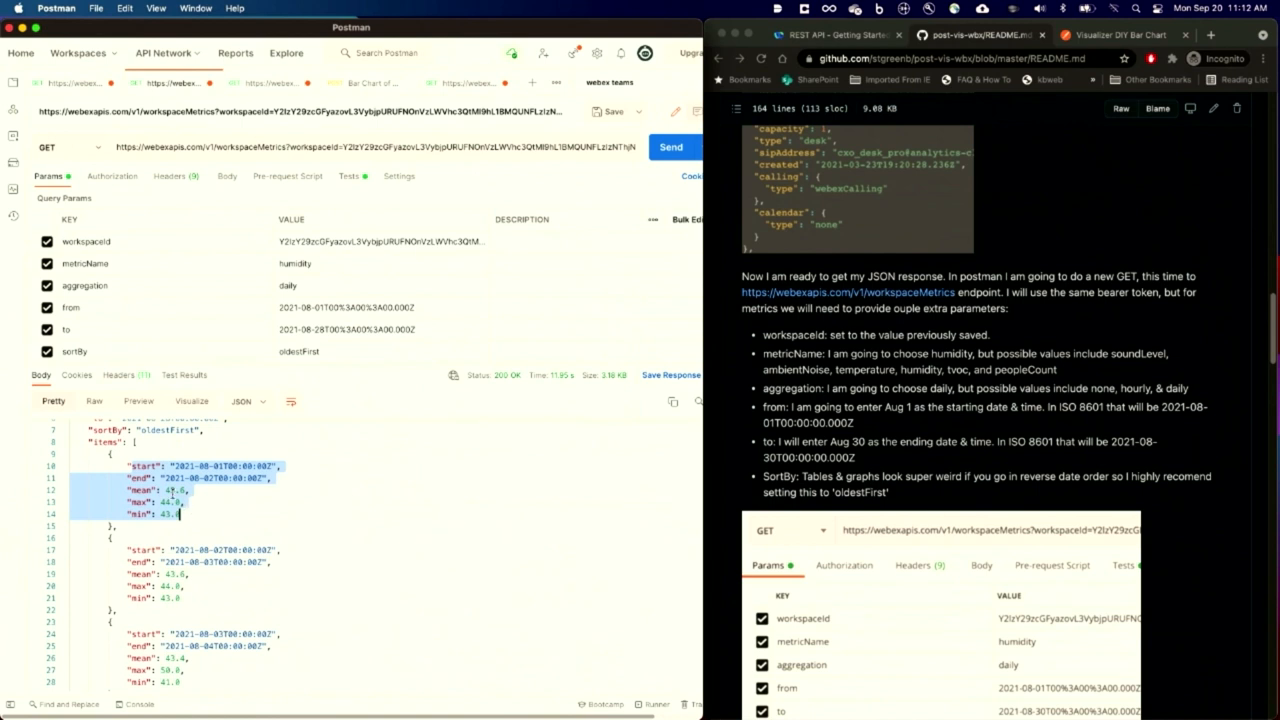
pyautogui.scroll(-3)
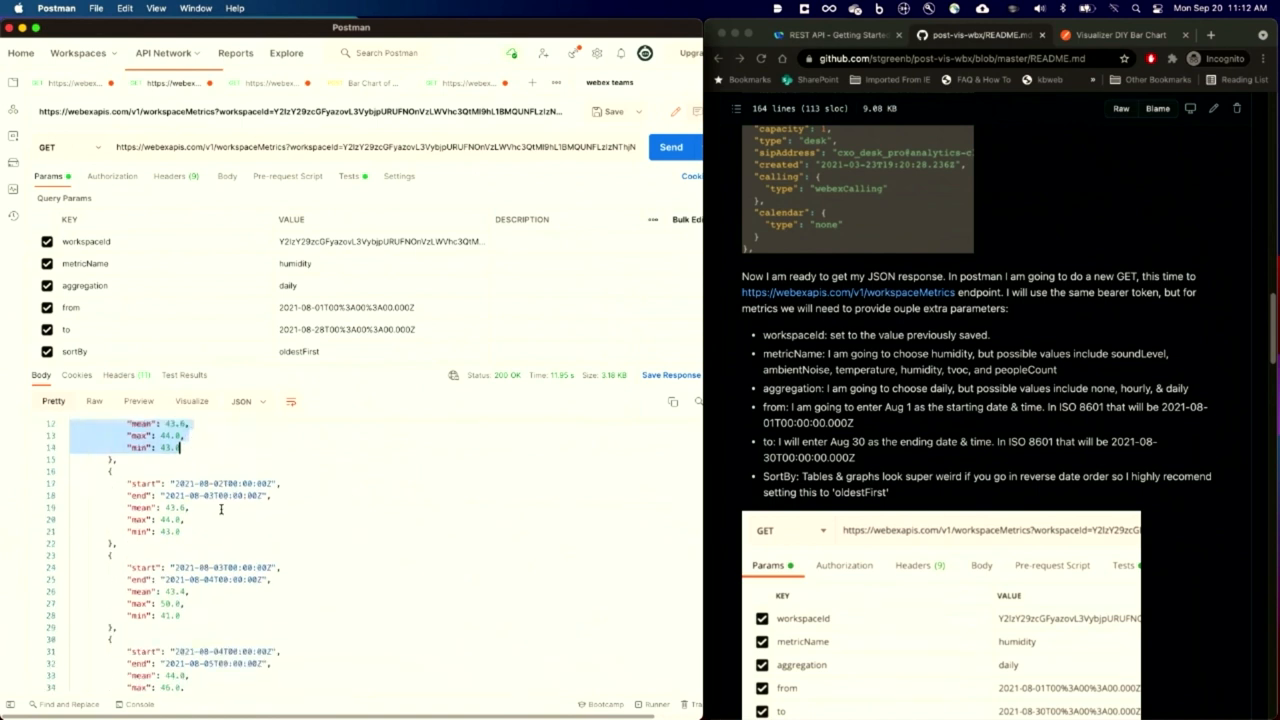
pyautogui.scroll(3)
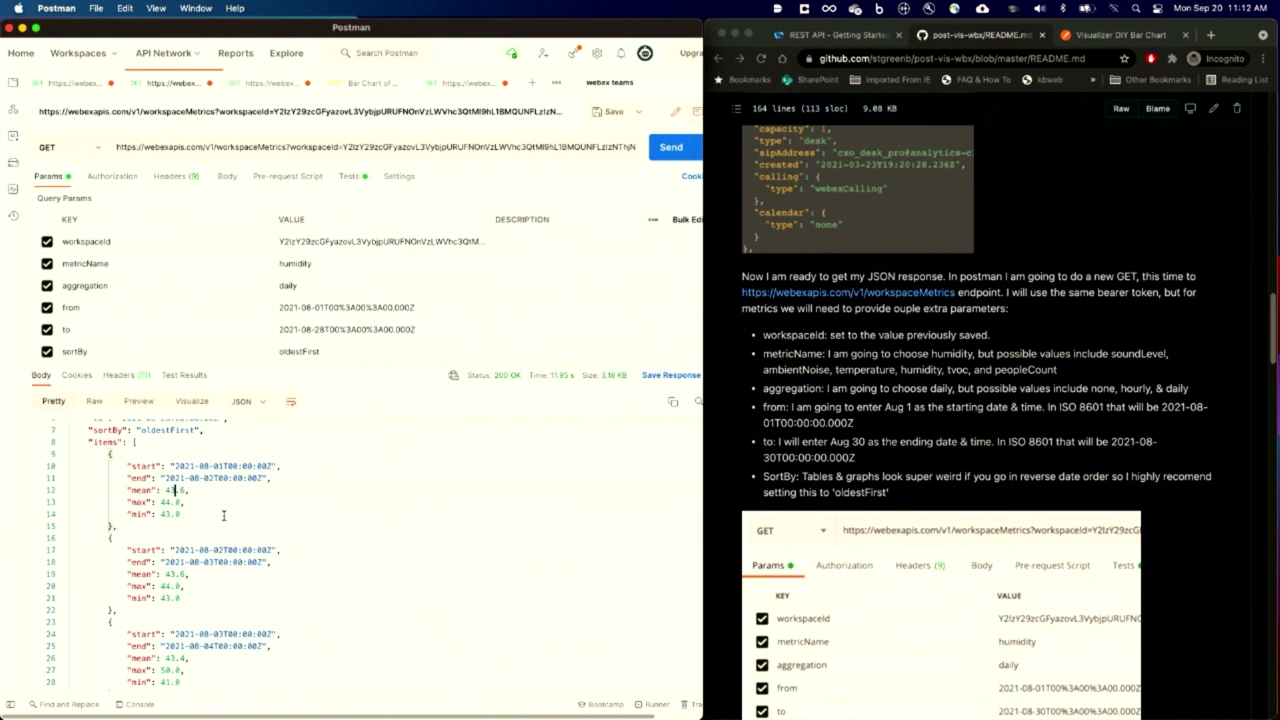
pyautogui.moveTo(216, 516)
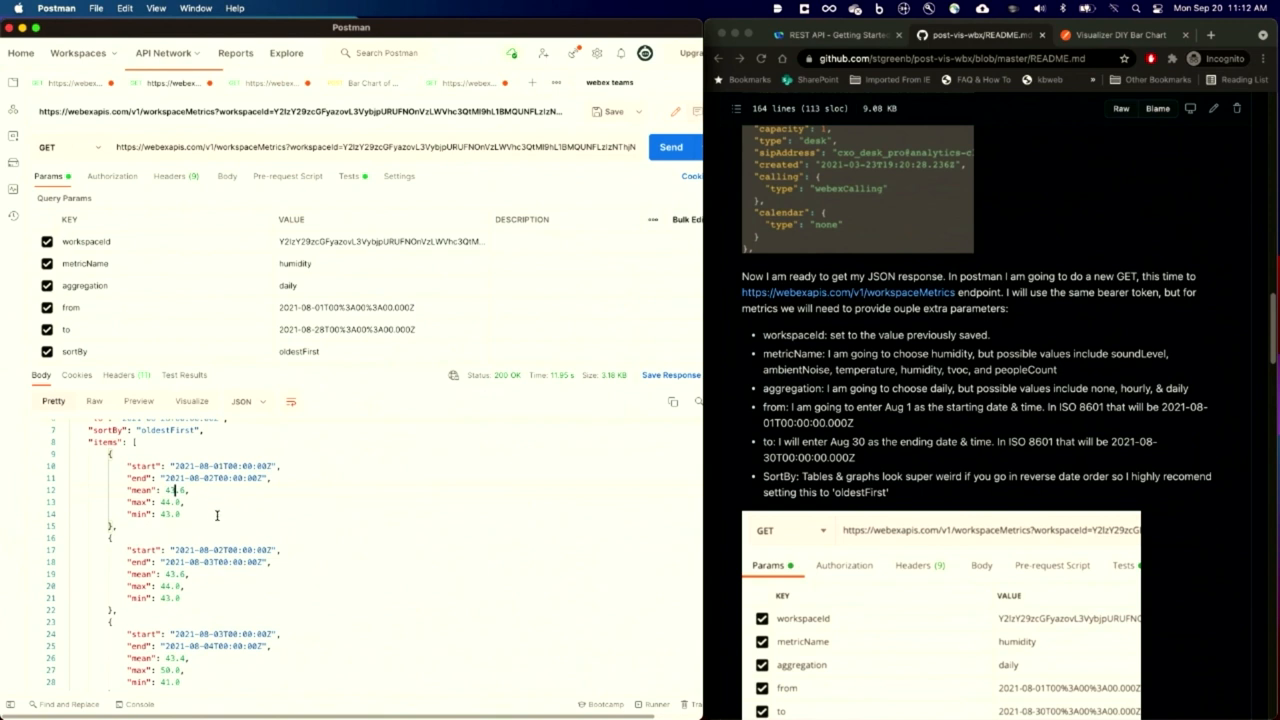
pyautogui.moveTo(276, 528)
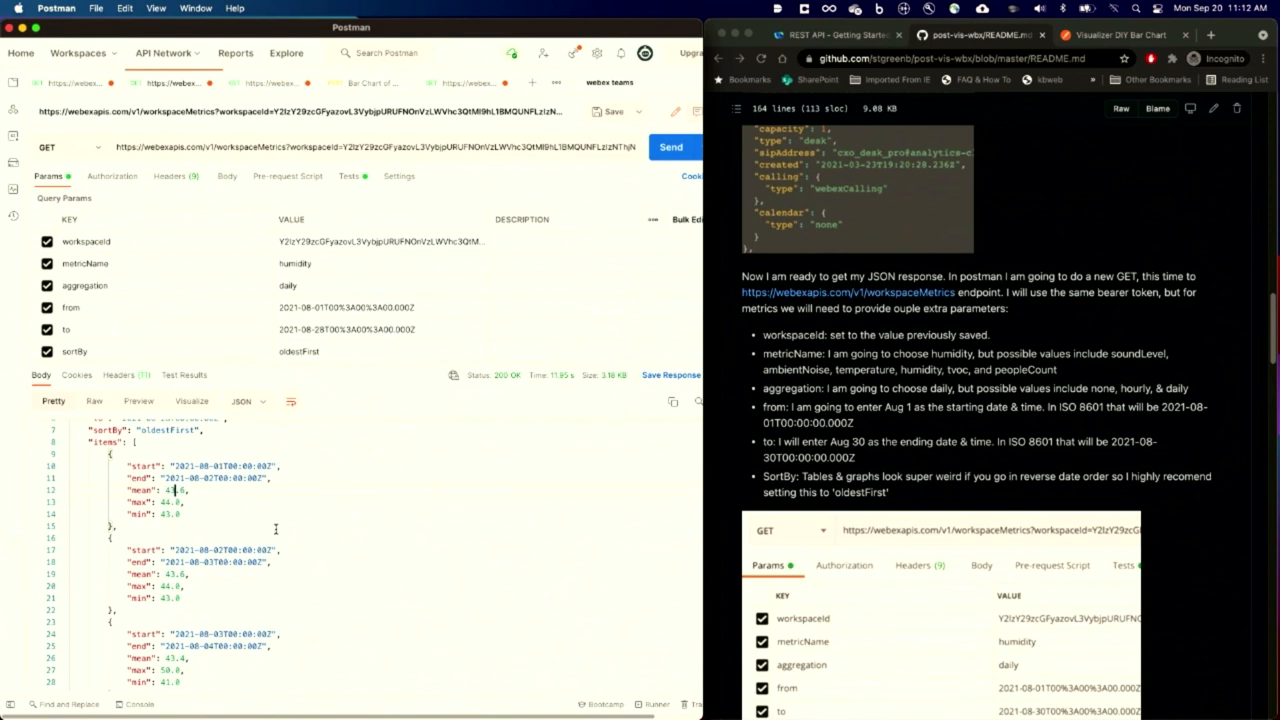
pyautogui.moveTo(278, 520)
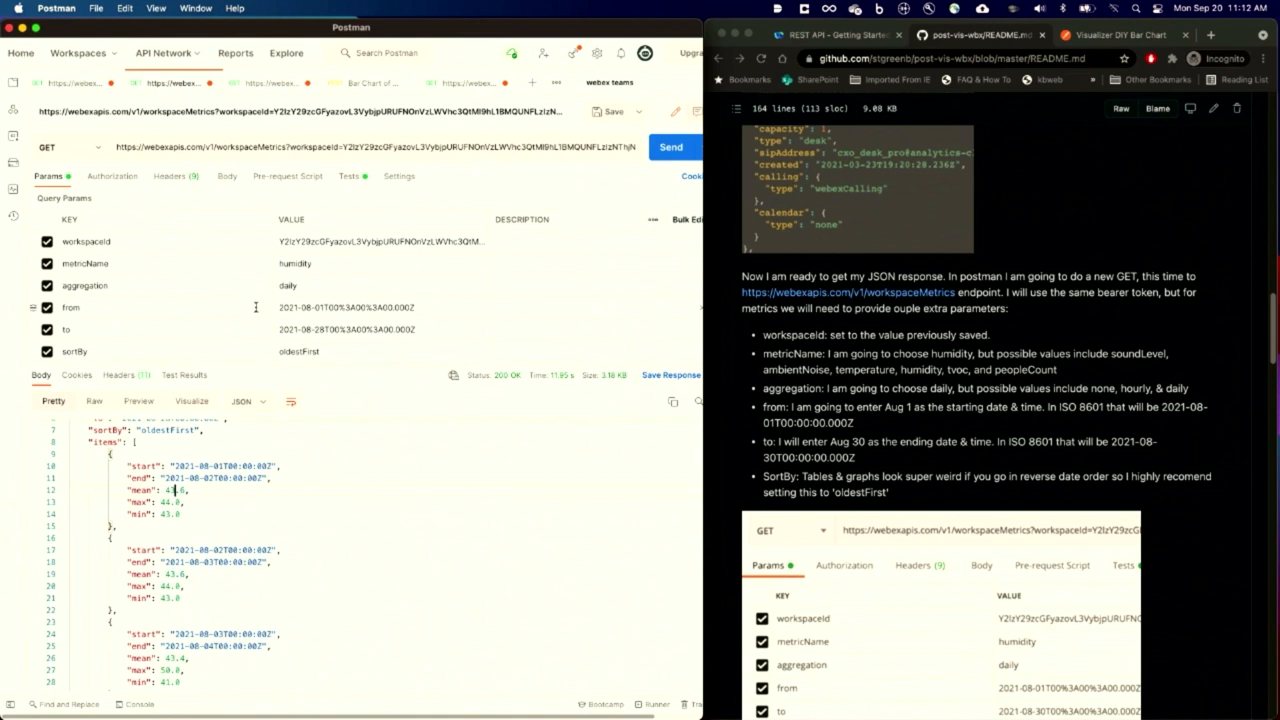
pyautogui.moveTo(364, 202)
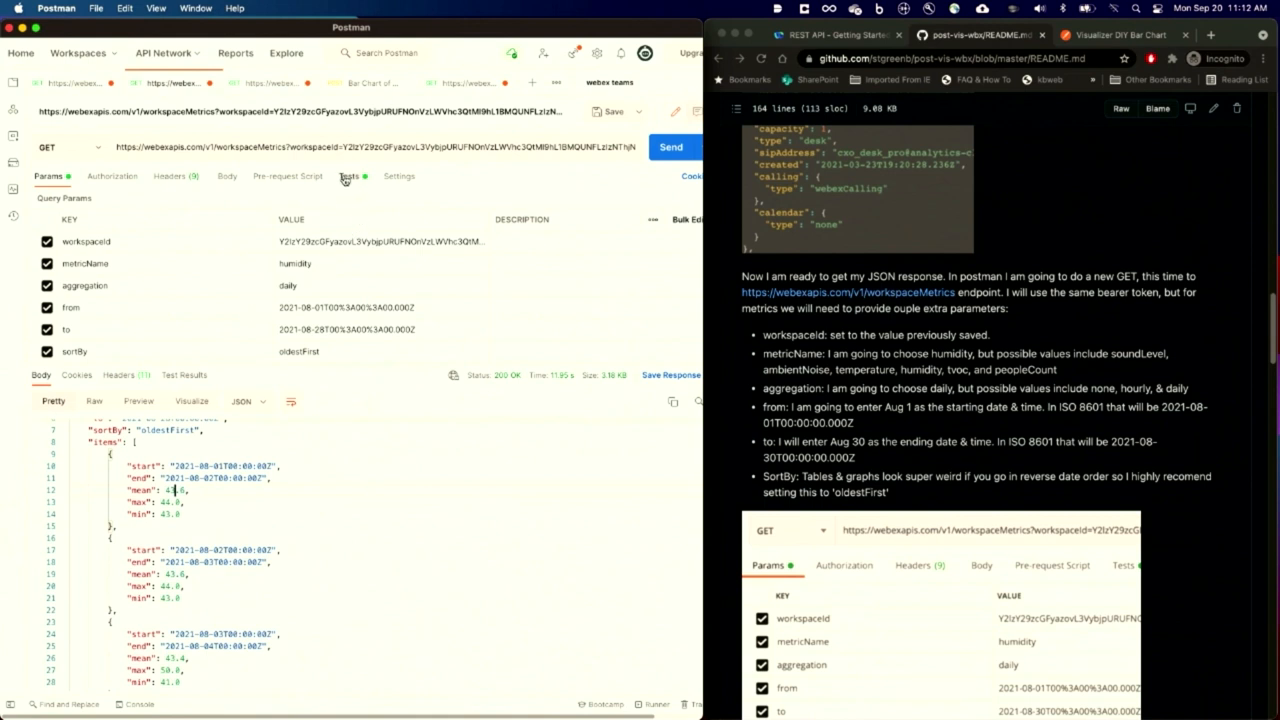
pyautogui.click(348, 176)
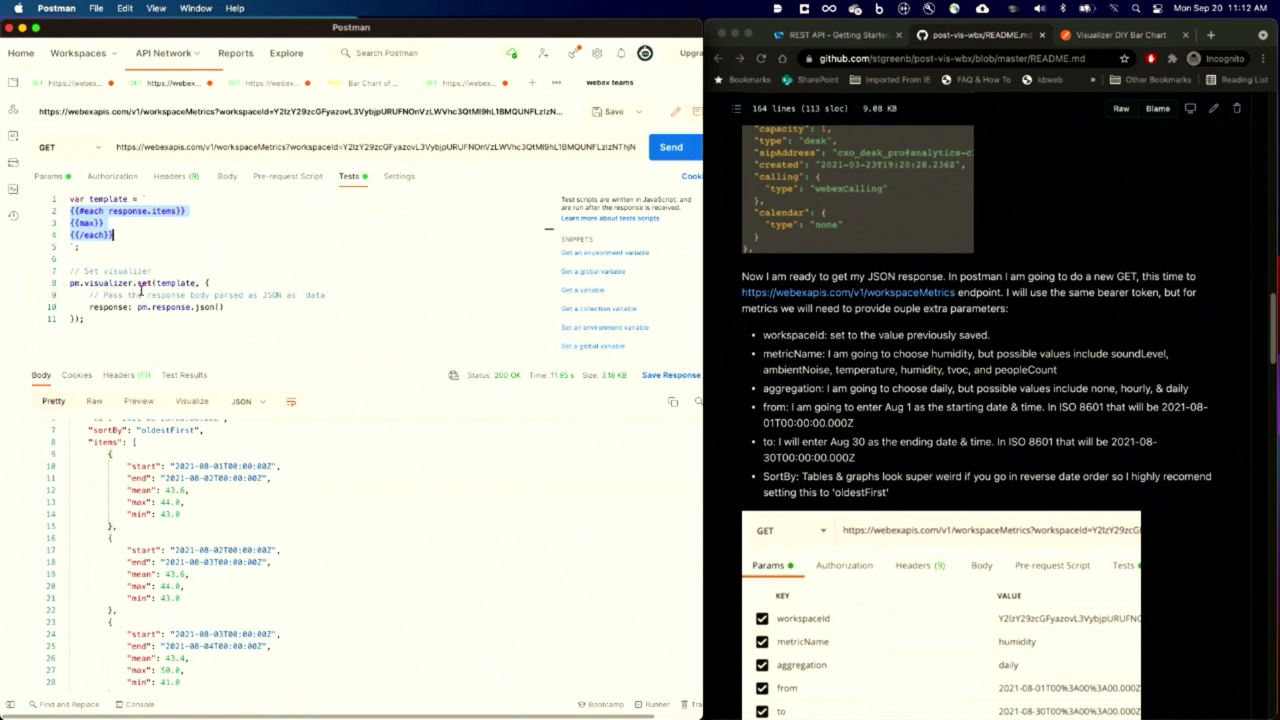
# Visualize the response so the max humidity values render as a plain number list
pyautogui.scroll(-3)
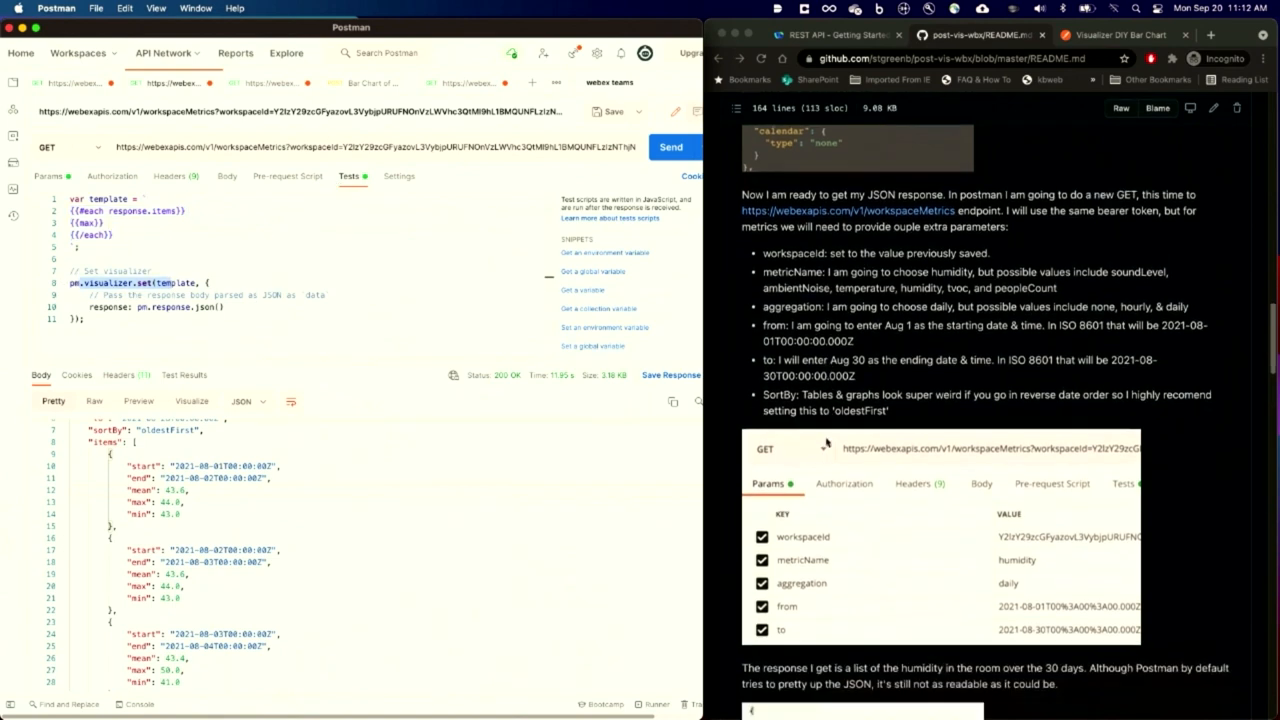
pyautogui.scroll(-3)
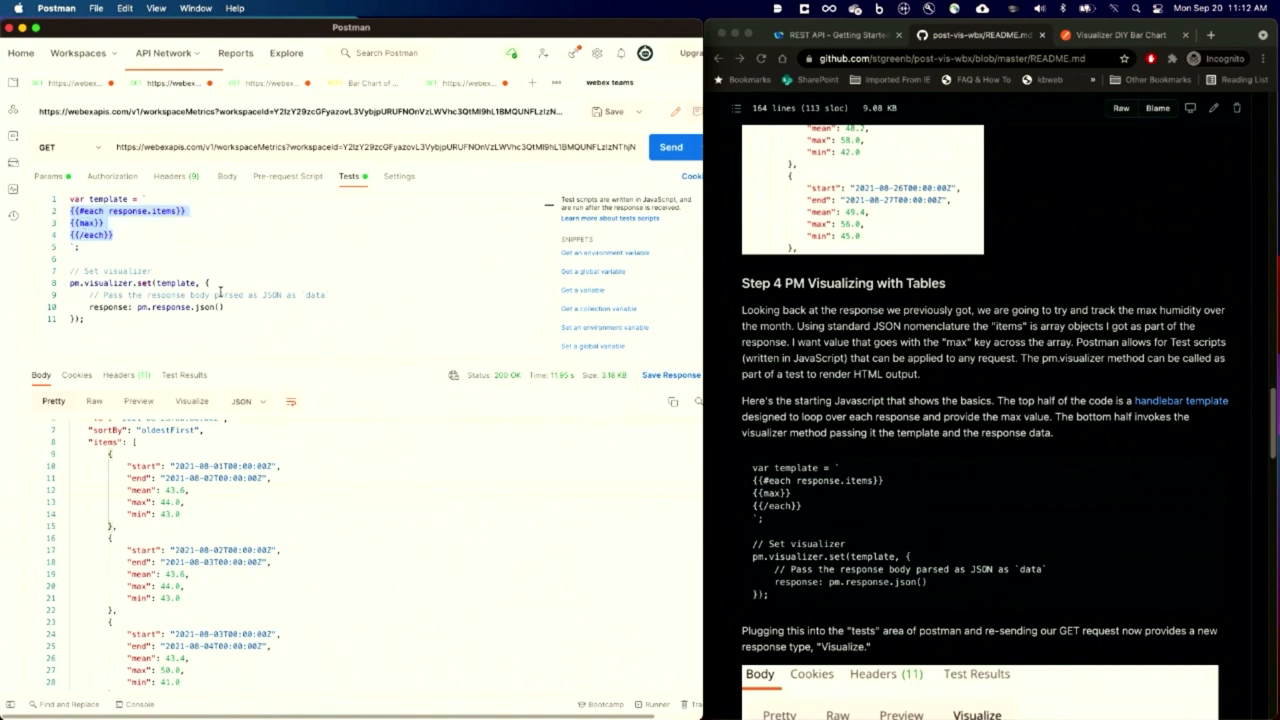
pyautogui.click(192, 400)
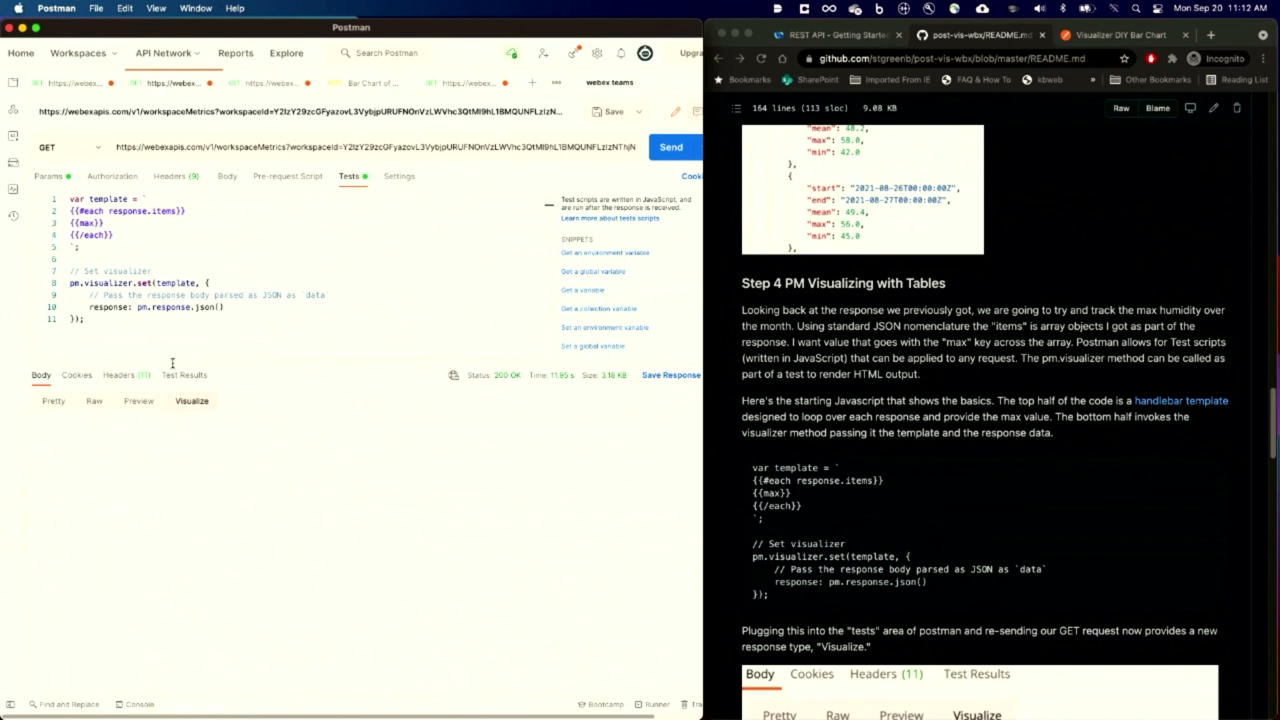
pyautogui.click(192, 400)
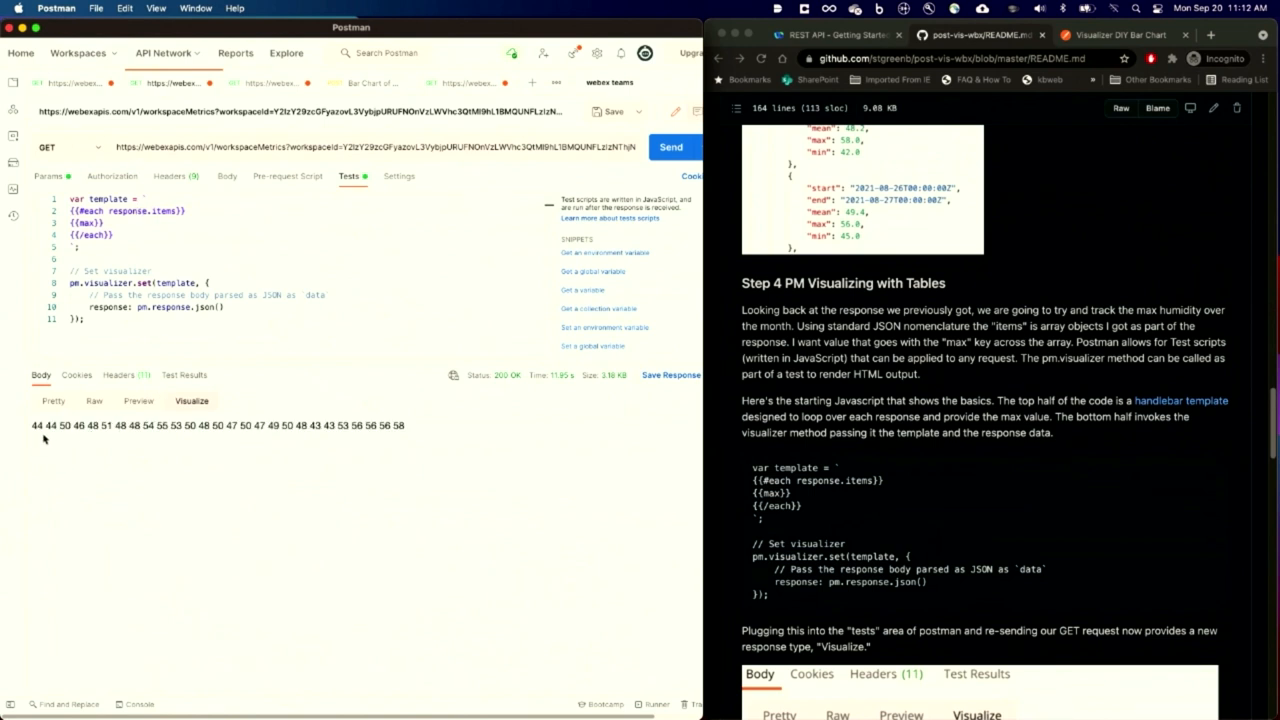
pyautogui.moveTo(308, 468)
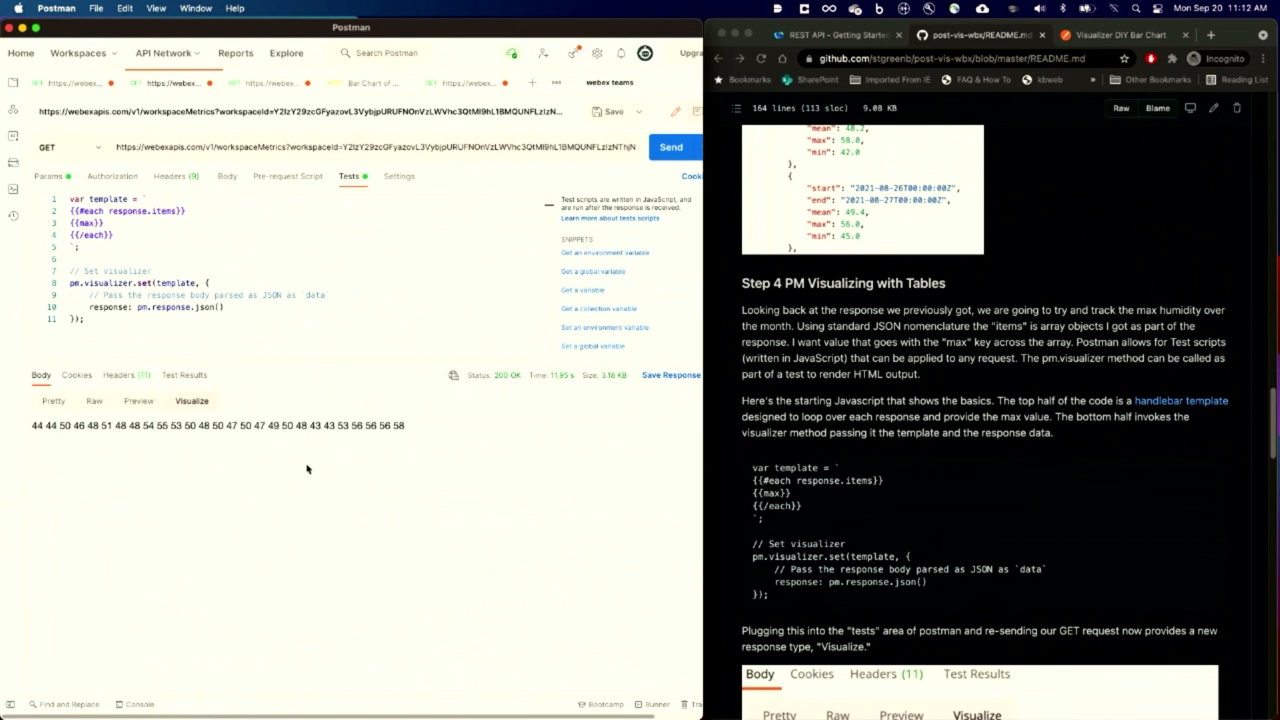
pyautogui.moveTo(368, 450)
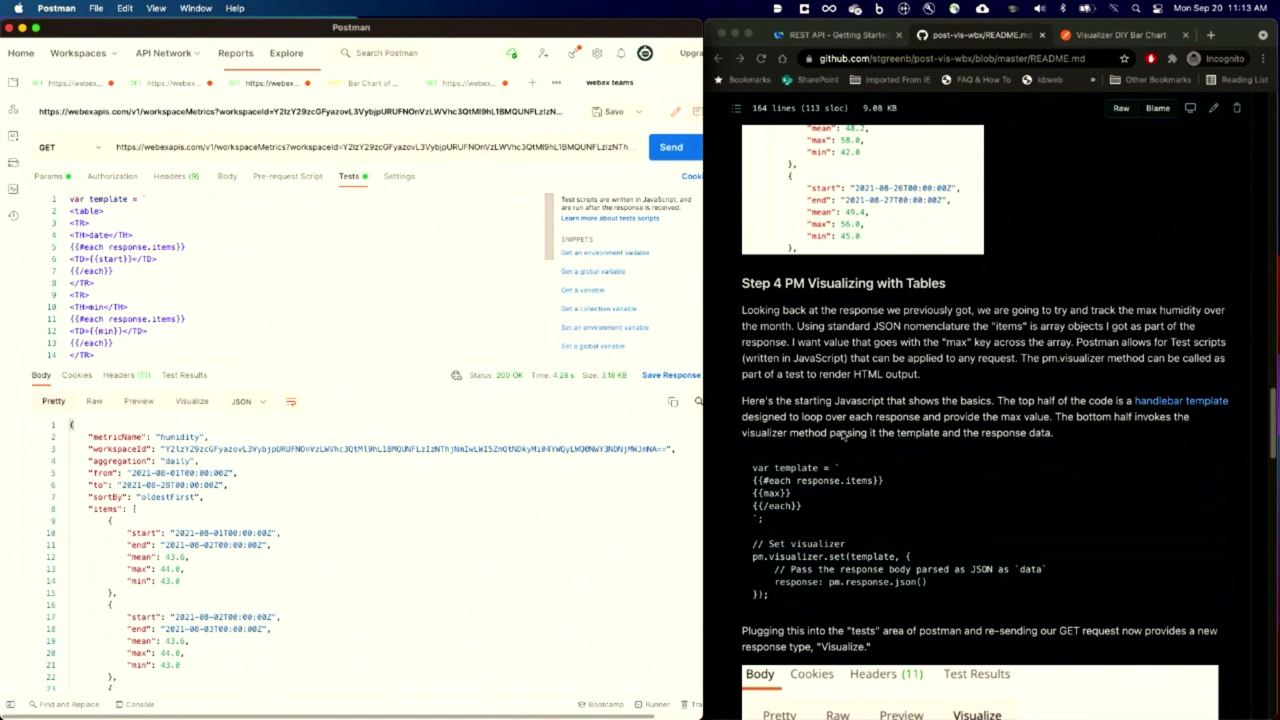
pyautogui.scroll(-3)
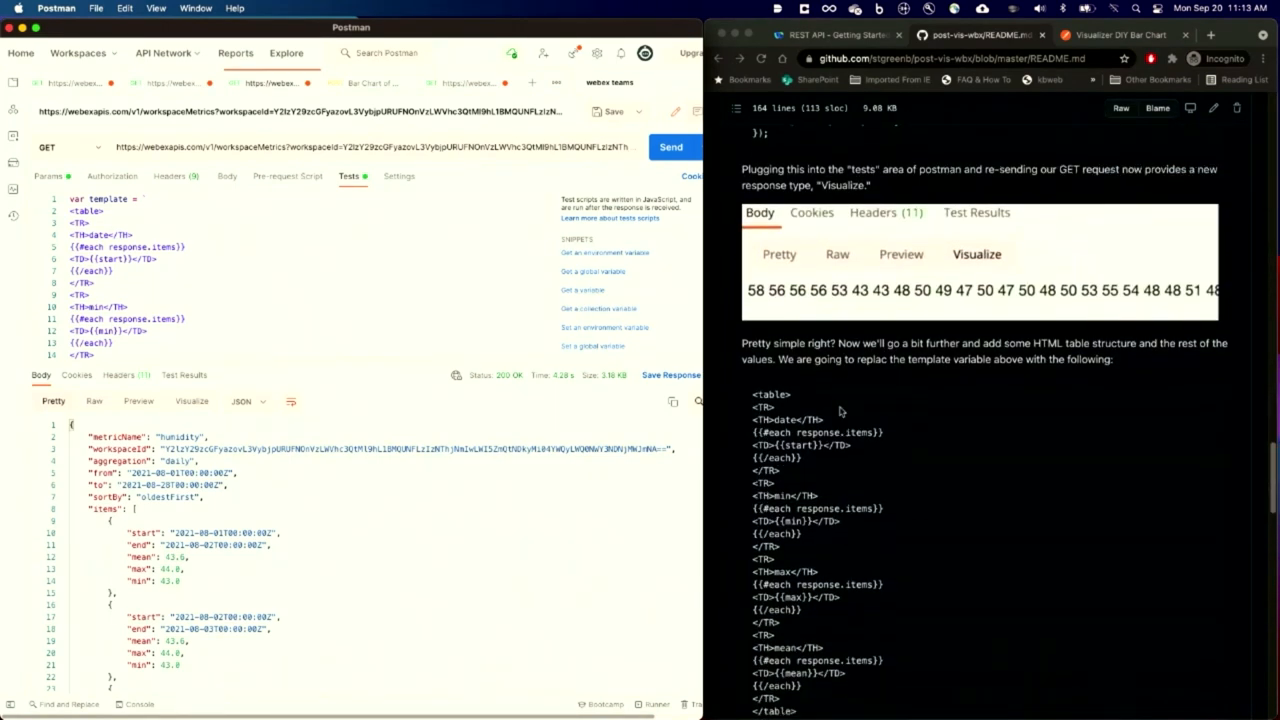
pyautogui.scroll(-3)
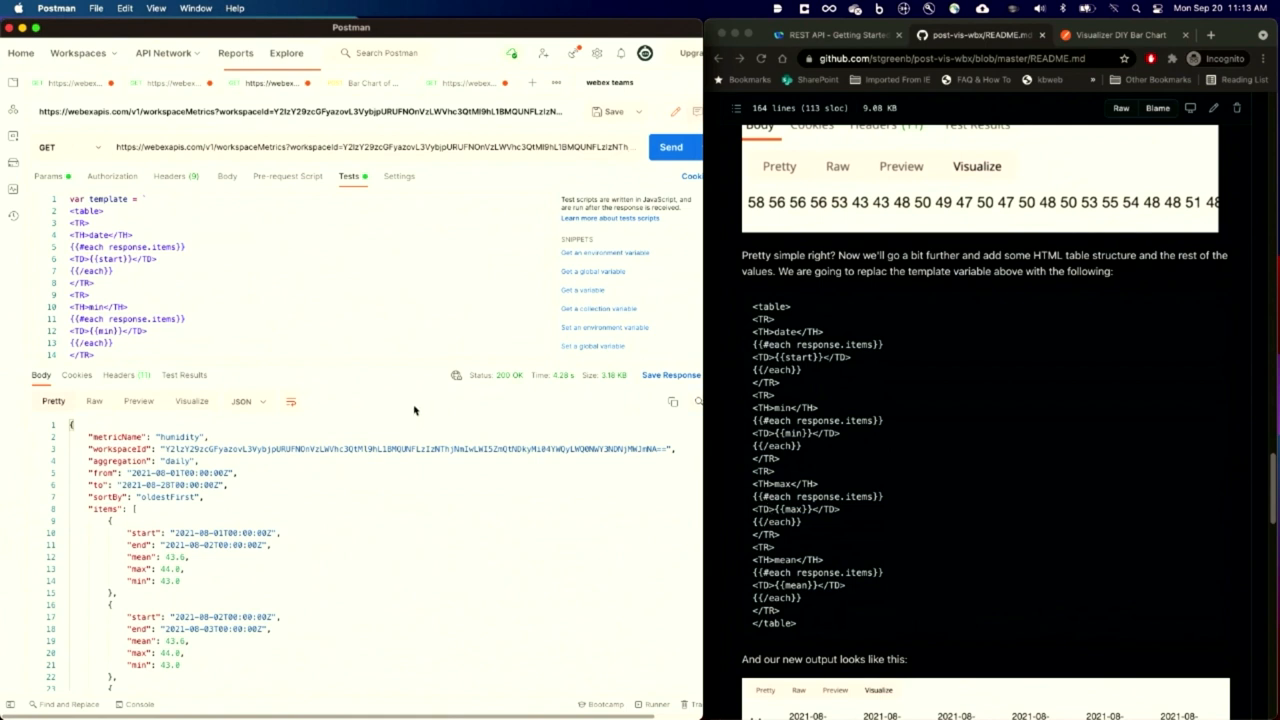
pyautogui.moveTo(192, 392)
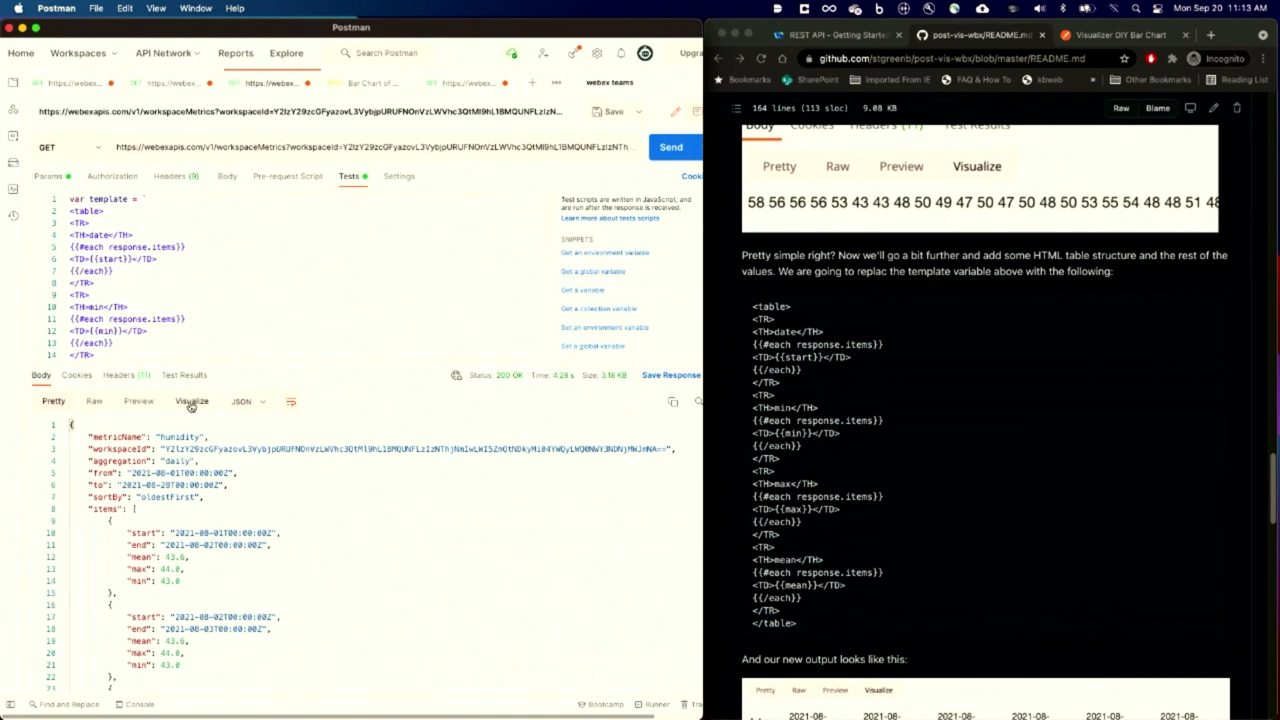
# Render the humidity response as an HTML table of daily date, min, max and mean values
pyautogui.click(192, 400)
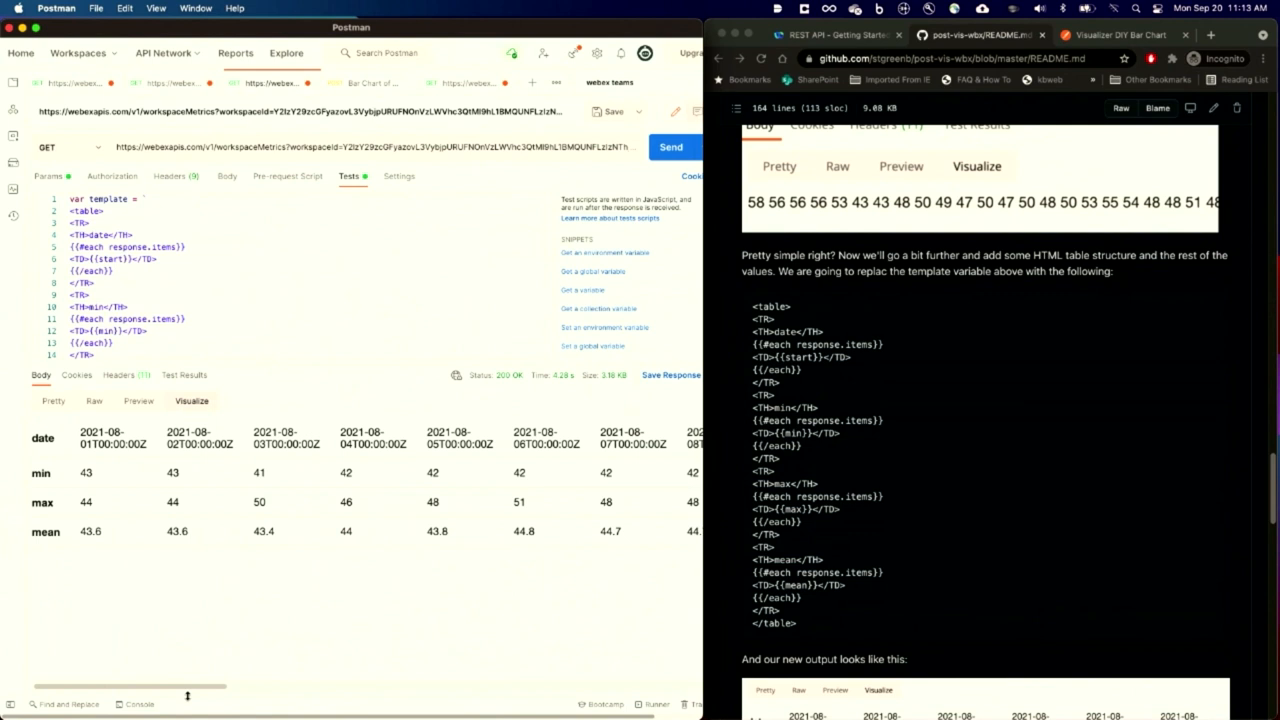
pyautogui.moveTo(170, 408)
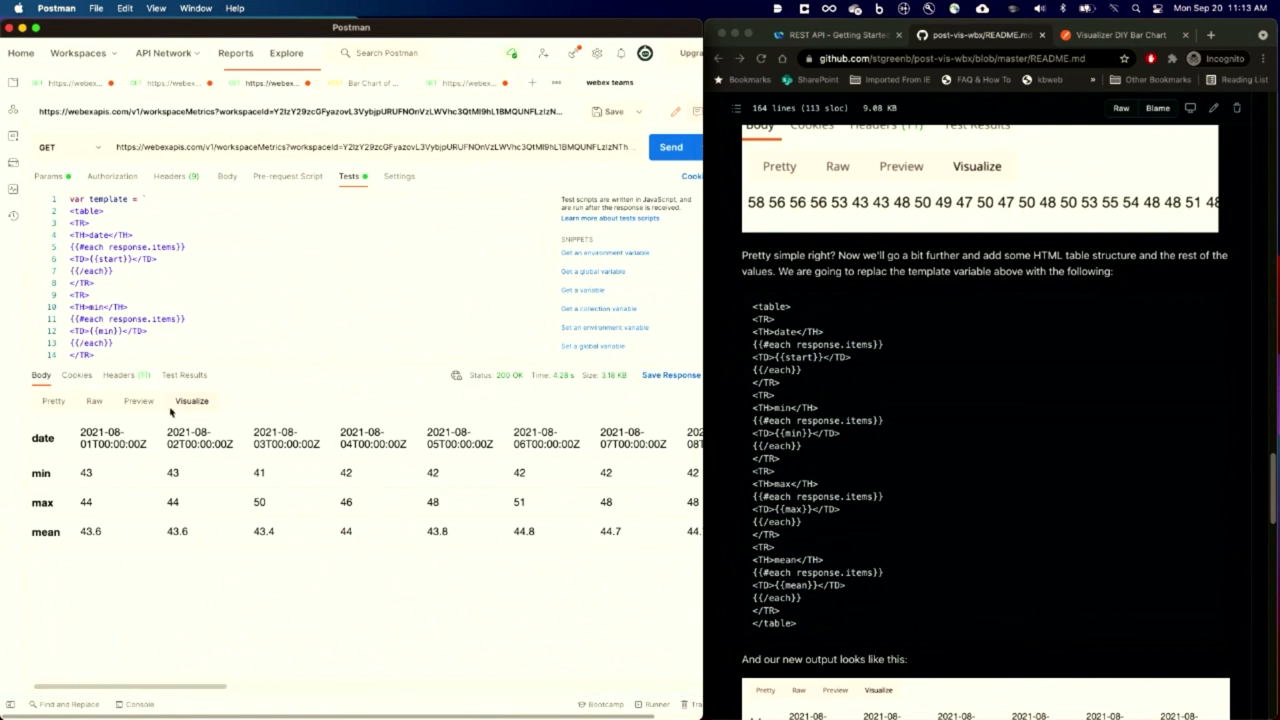
pyautogui.moveTo(536, 596)
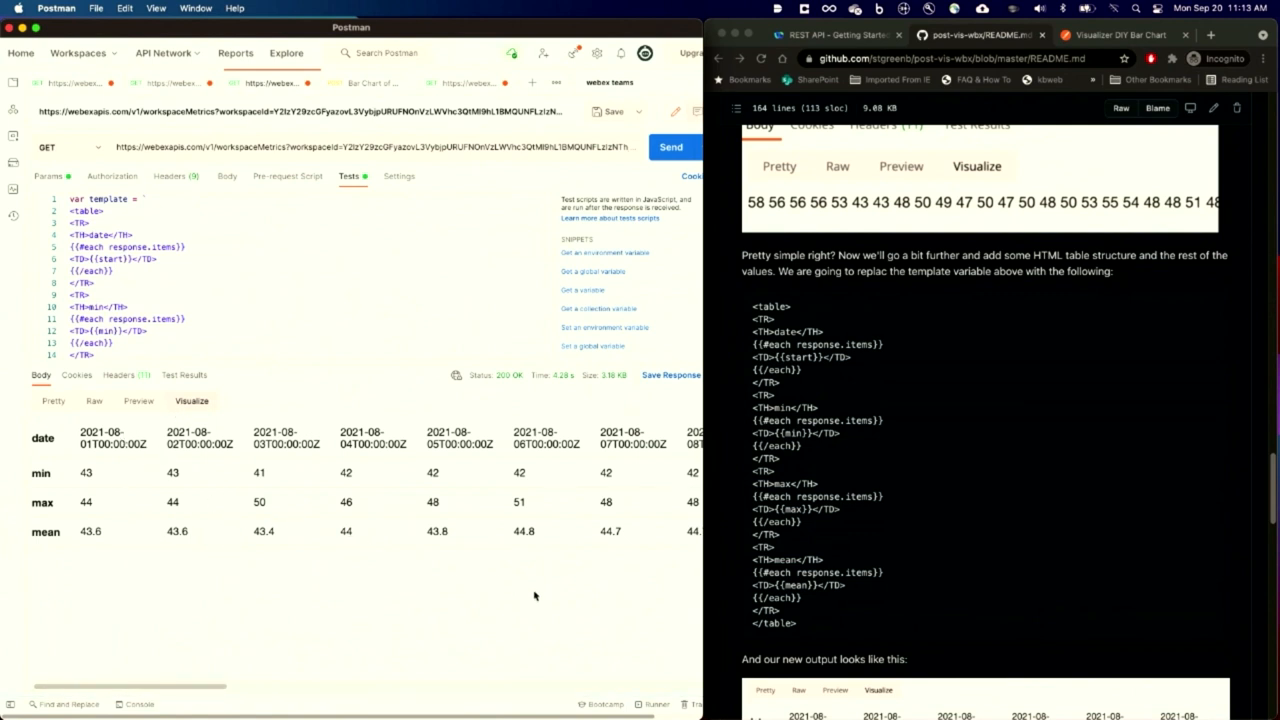
pyautogui.moveTo(490, 640)
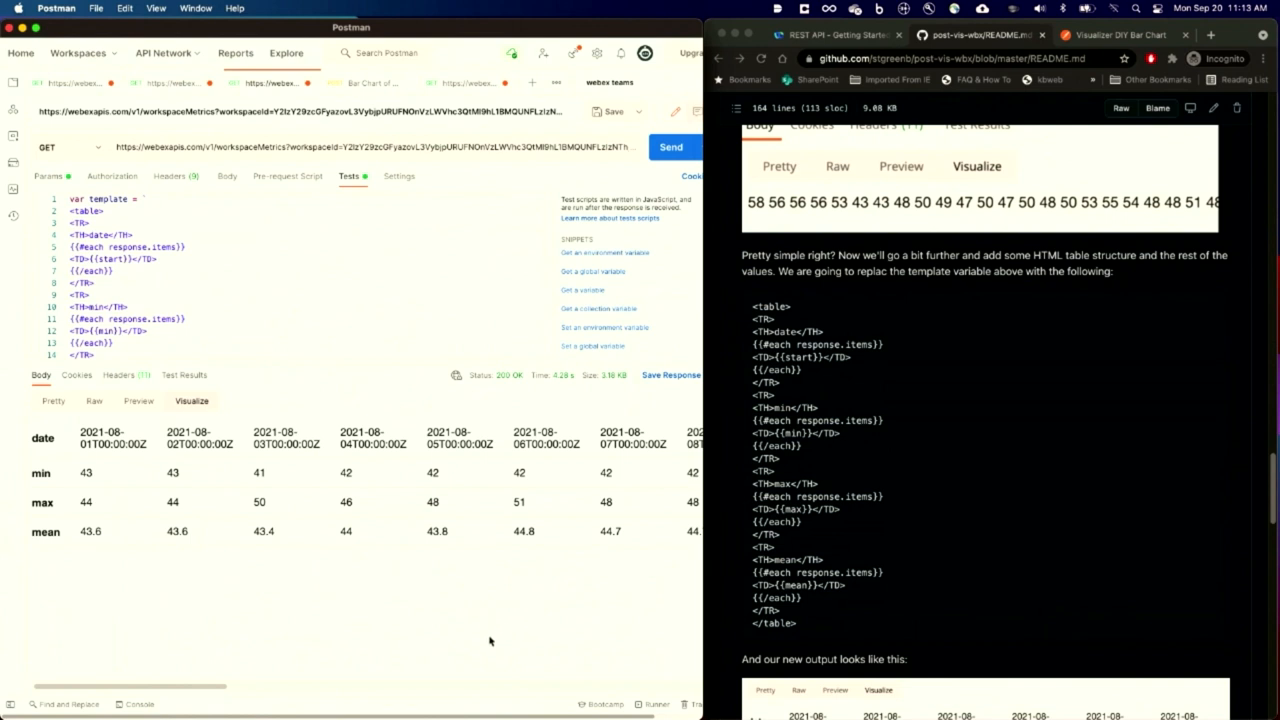
pyautogui.moveTo(216, 672)
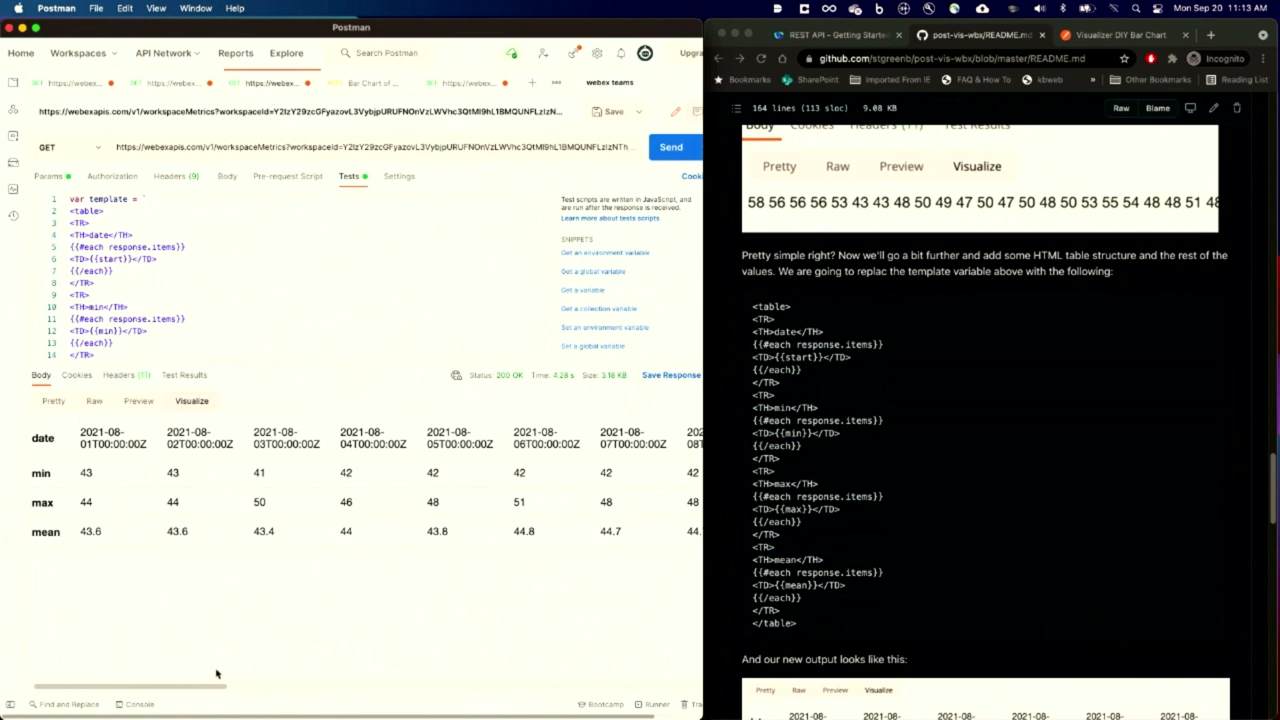
pyautogui.hscroll(3)
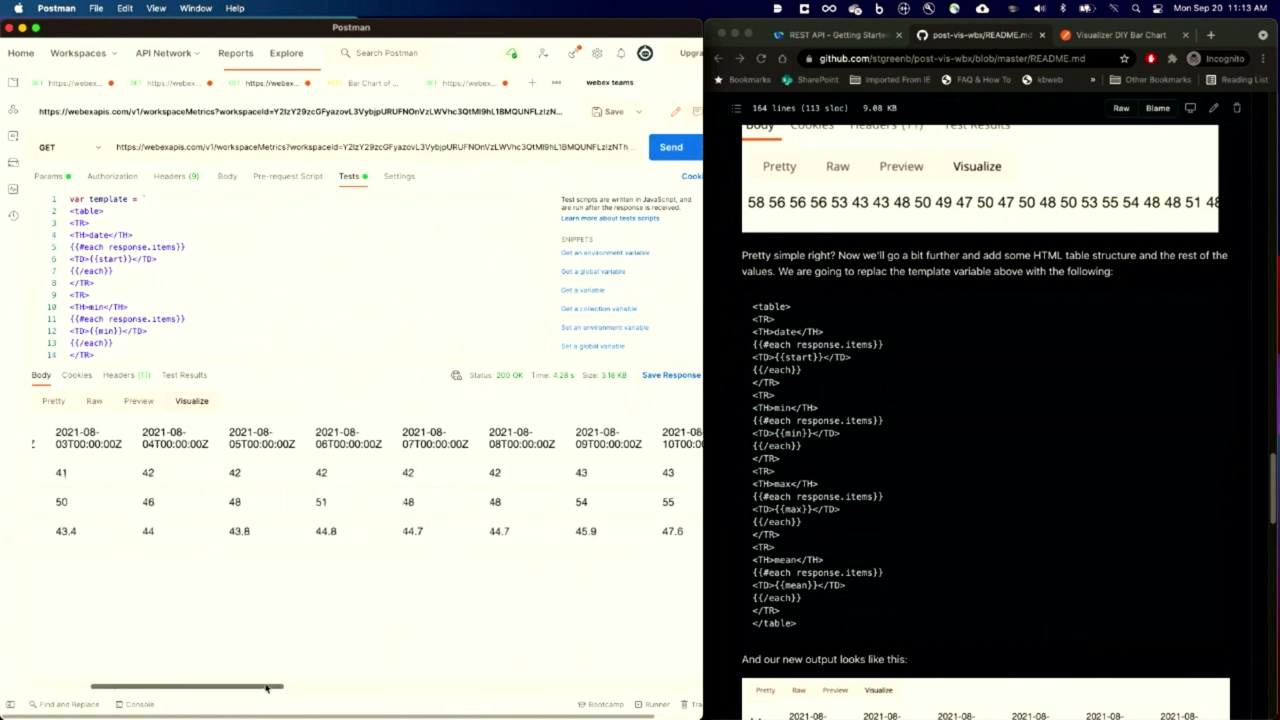
pyautogui.hscroll(-3)
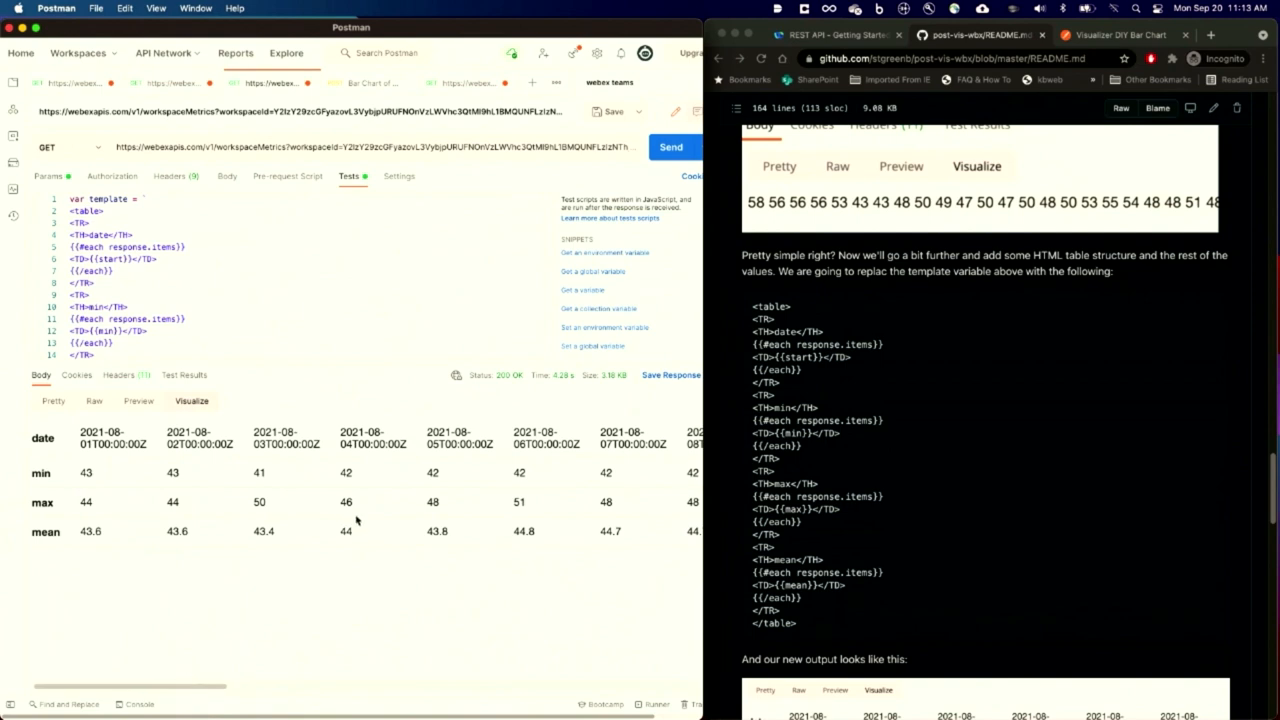
pyautogui.scroll(-3)
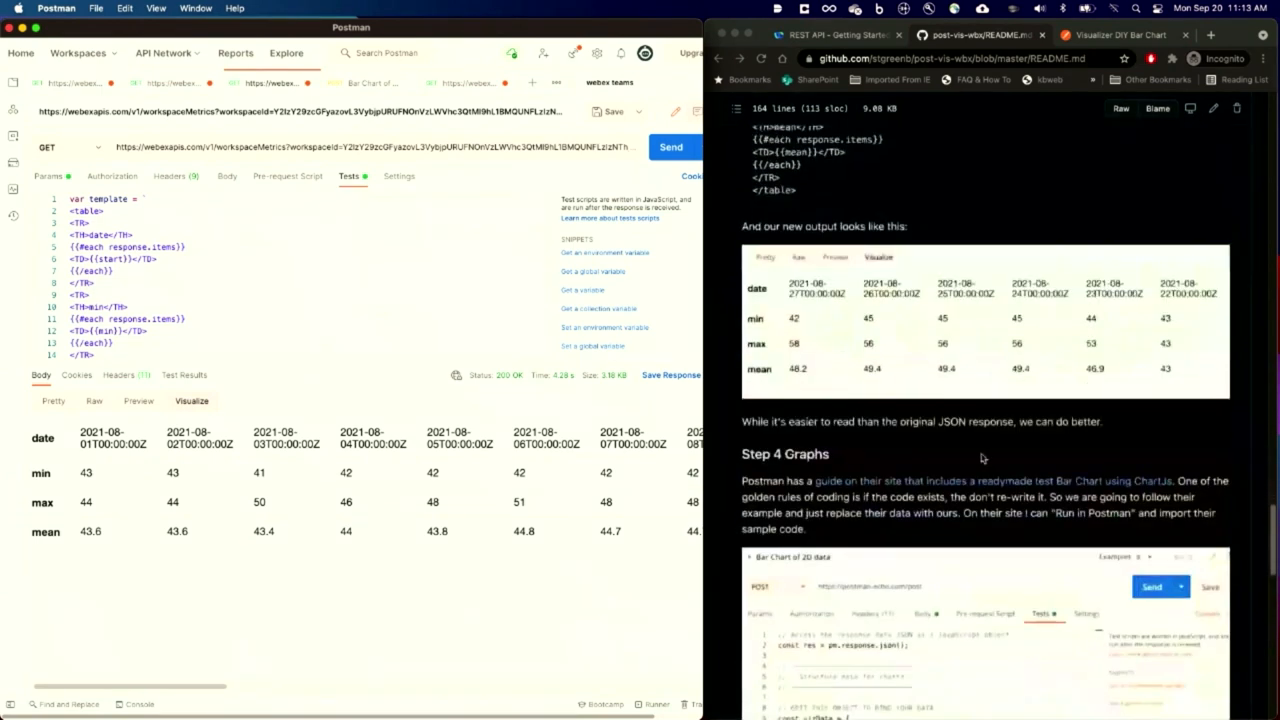
pyautogui.scroll(-3)
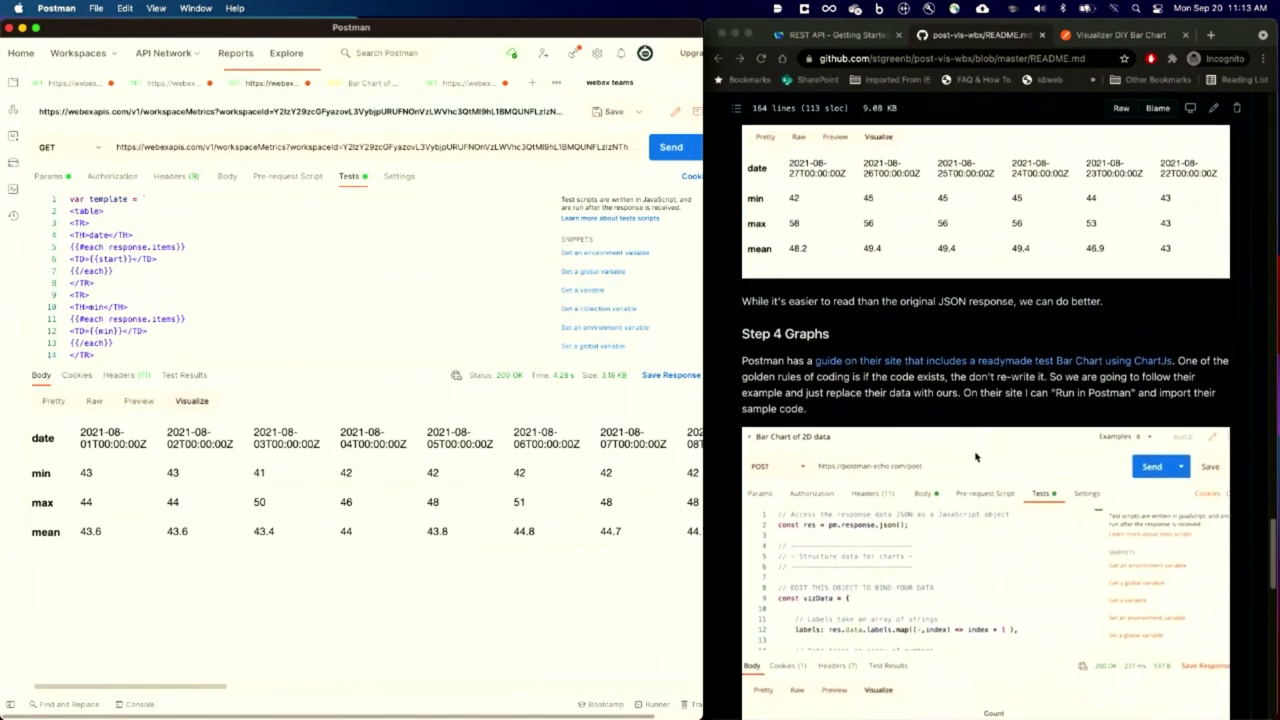
# Load the Bar Chart of 2D data example and view its echoed labels and data arrays from postman-echo
pyautogui.click(1120, 34)
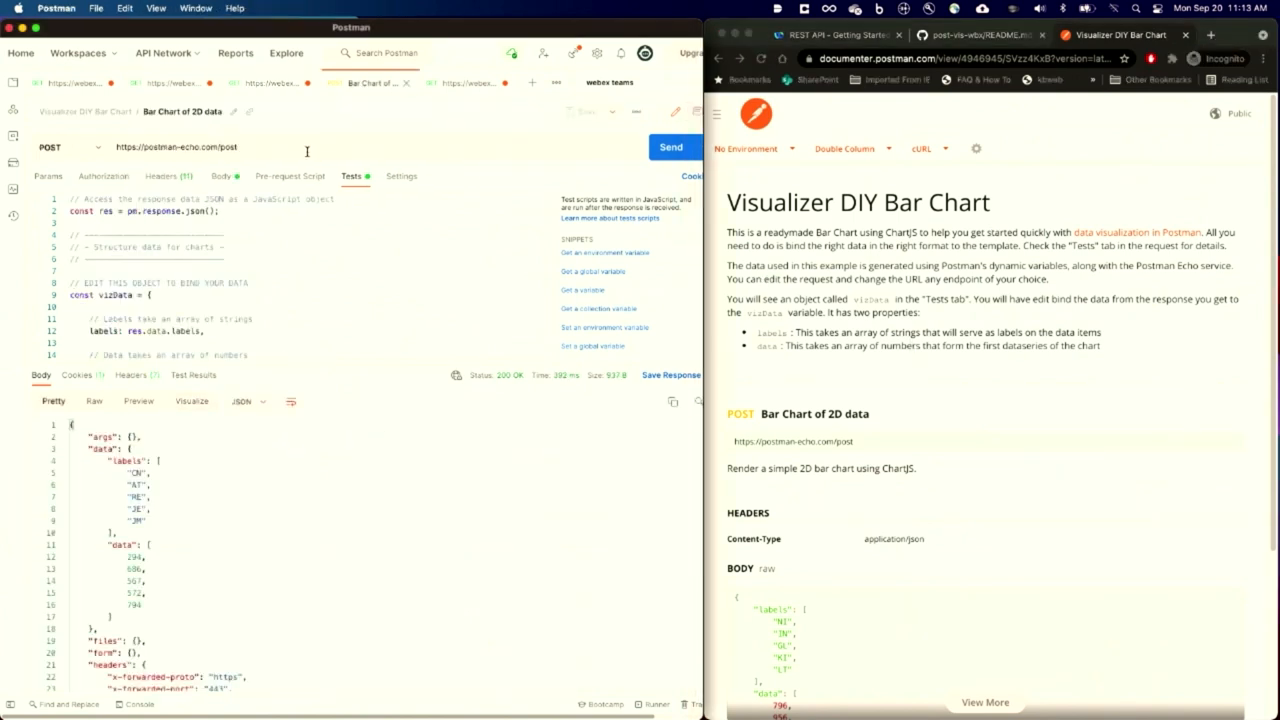
pyautogui.moveTo(396, 452)
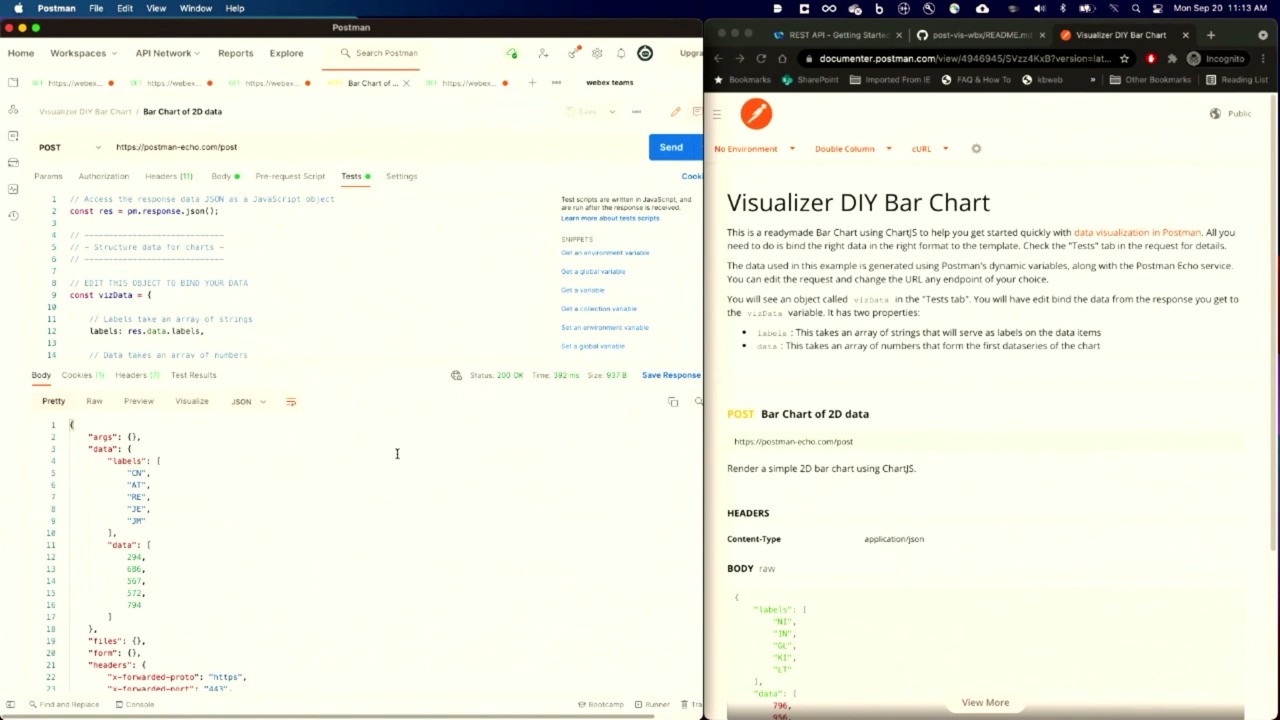
pyautogui.moveTo(104, 470)
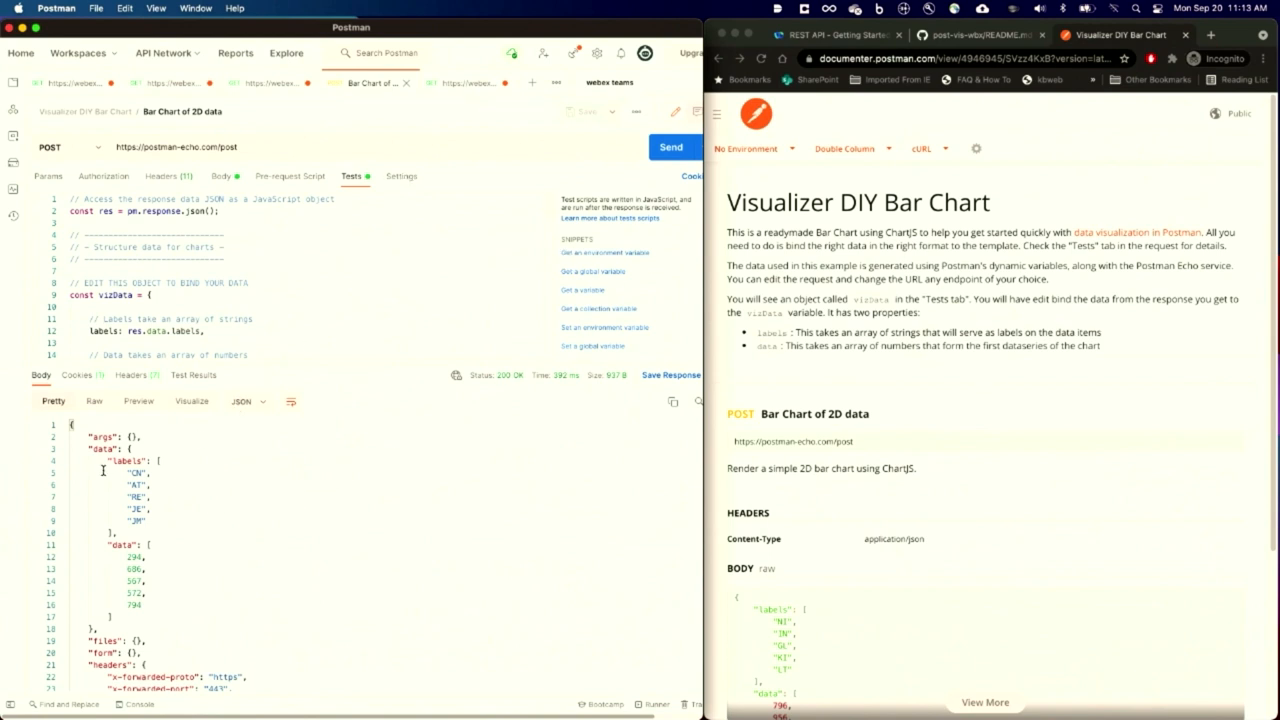
pyautogui.scroll(-3)
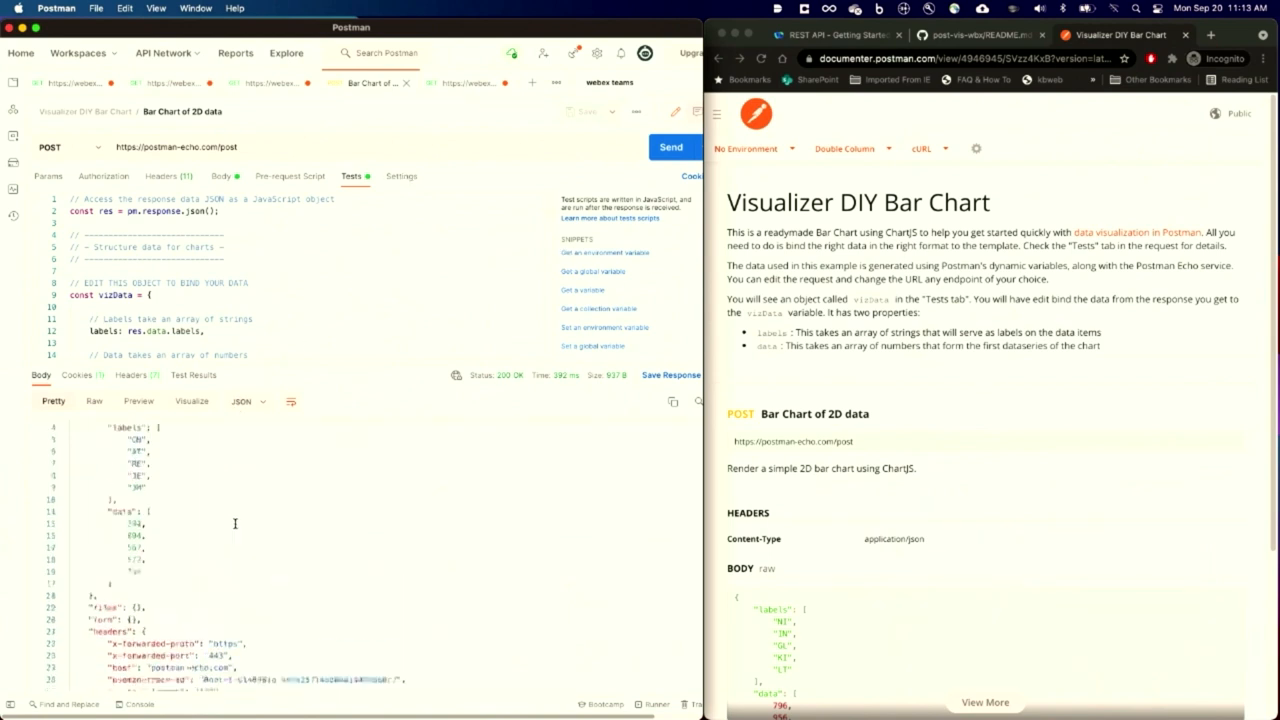
pyautogui.scroll(-3)
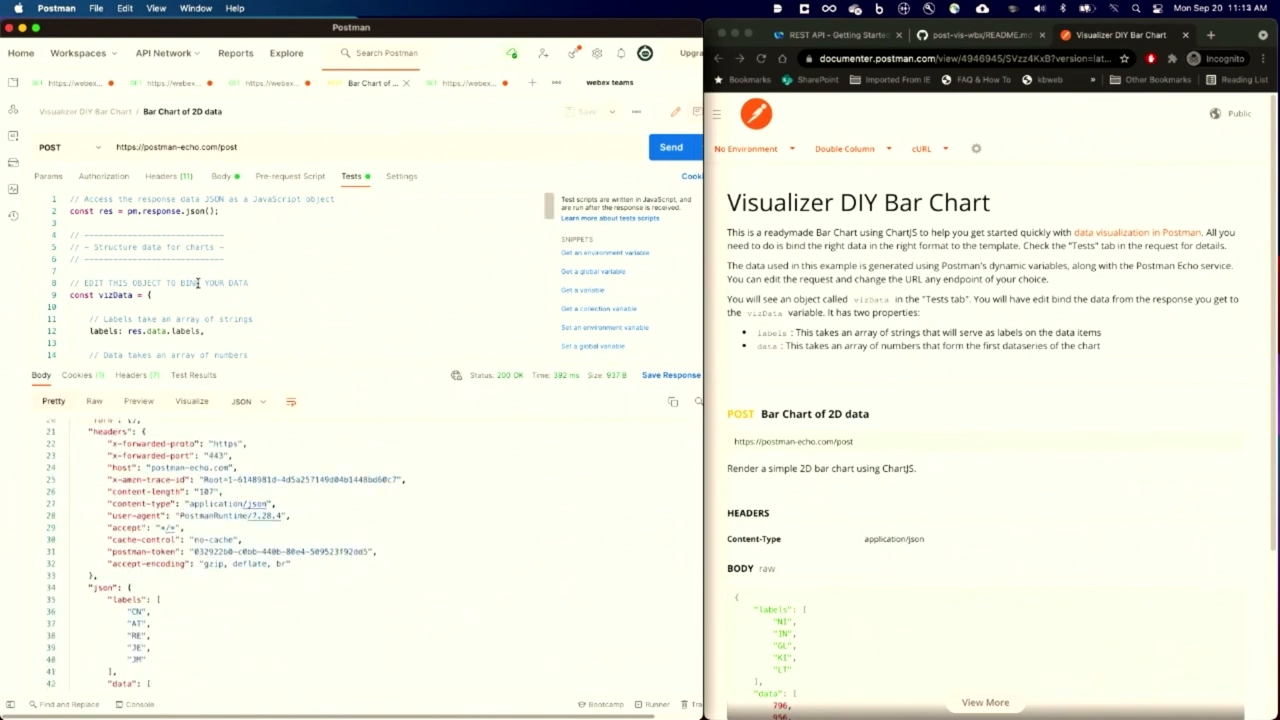
# Visualize the example's echoed data as a Count bar chart, then check the README's humidity chart code
pyautogui.click(192, 400)
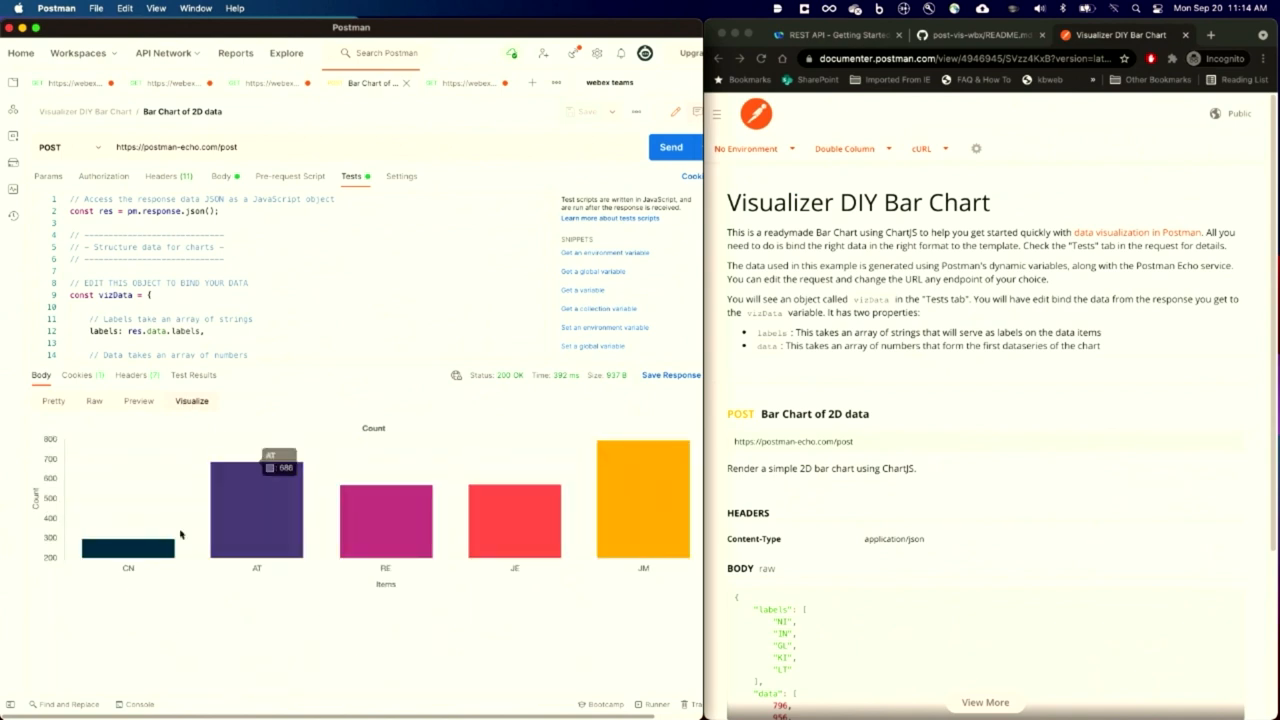
pyautogui.moveTo(600, 564)
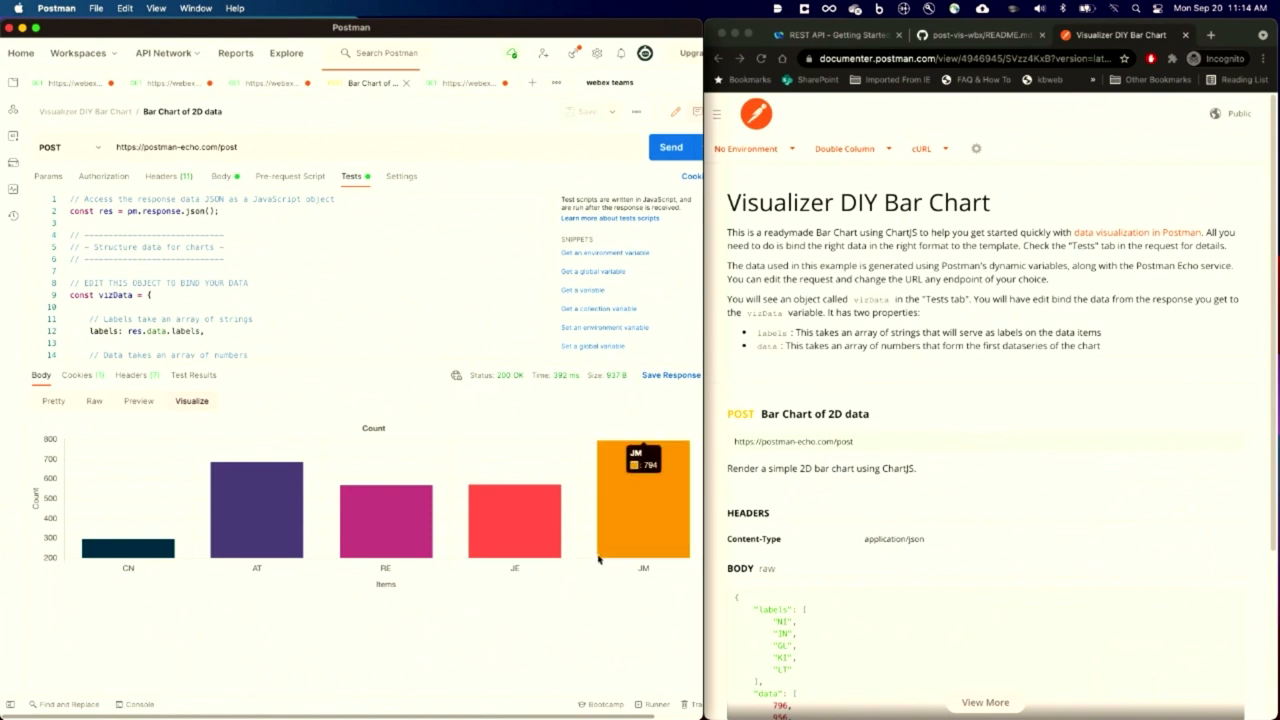
pyautogui.moveTo(340, 294)
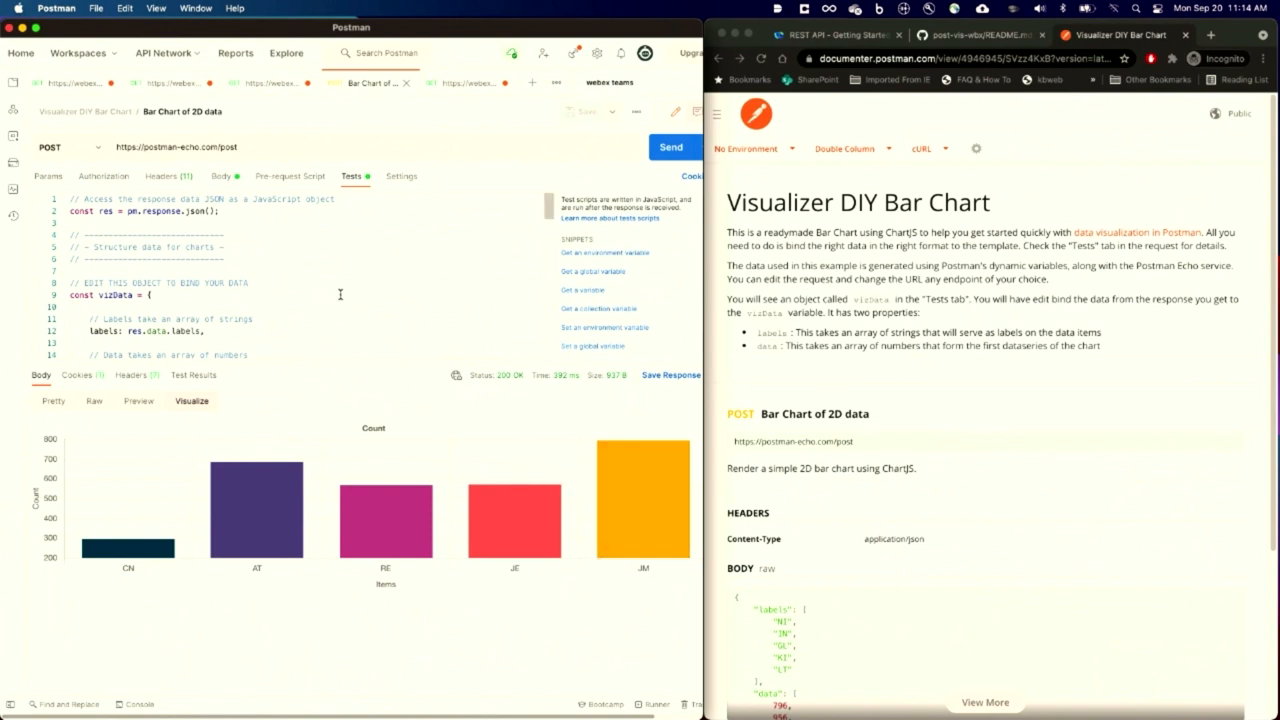
pyautogui.click(976, 34)
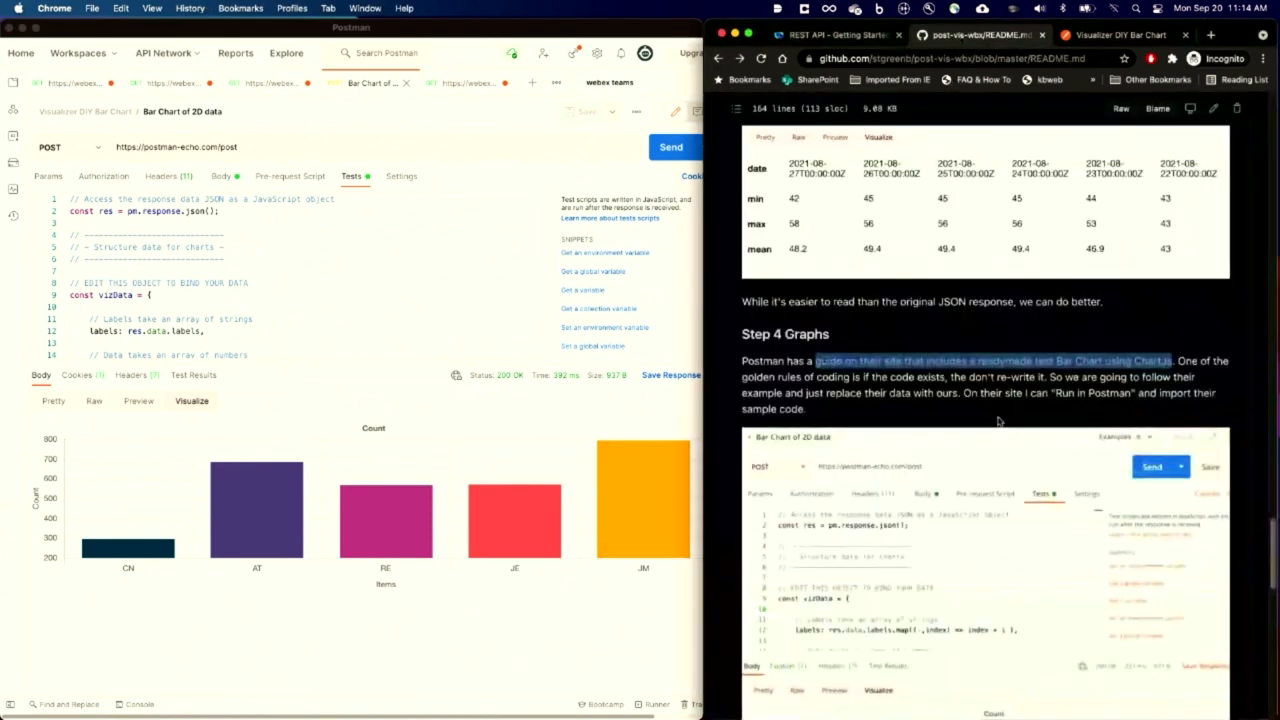
pyautogui.scroll(-3)
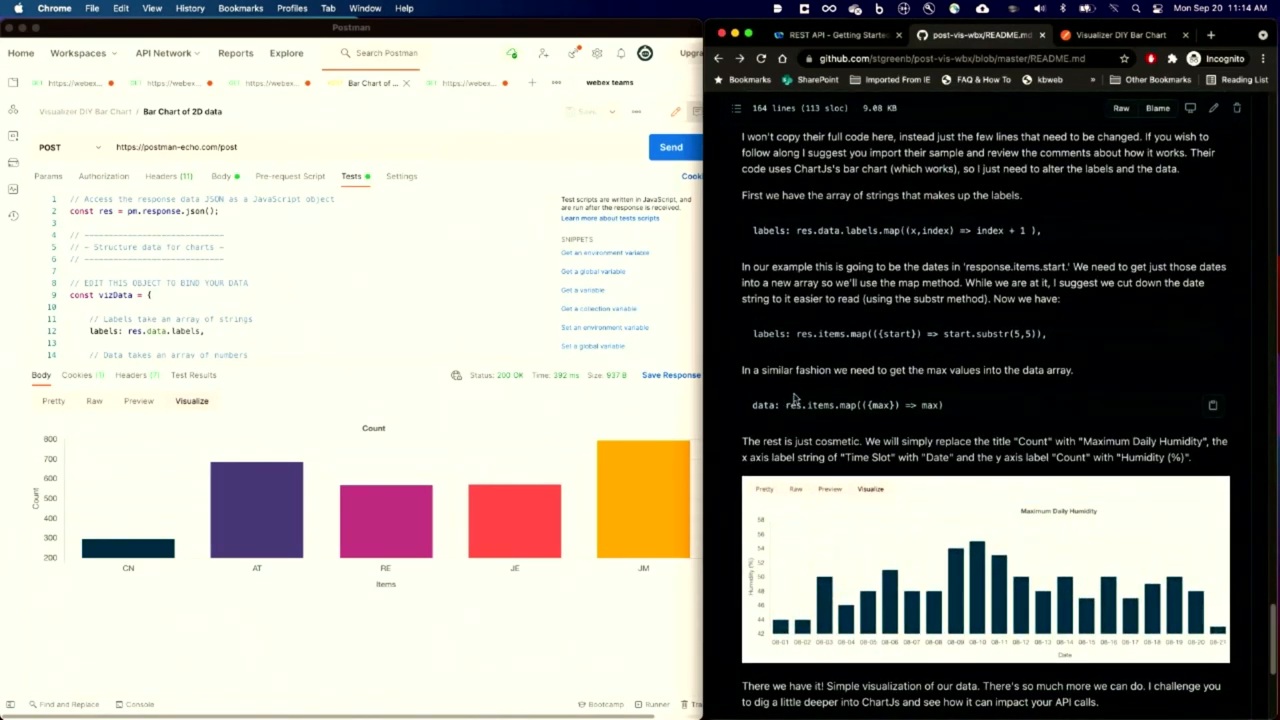
pyautogui.moveTo(738, 372)
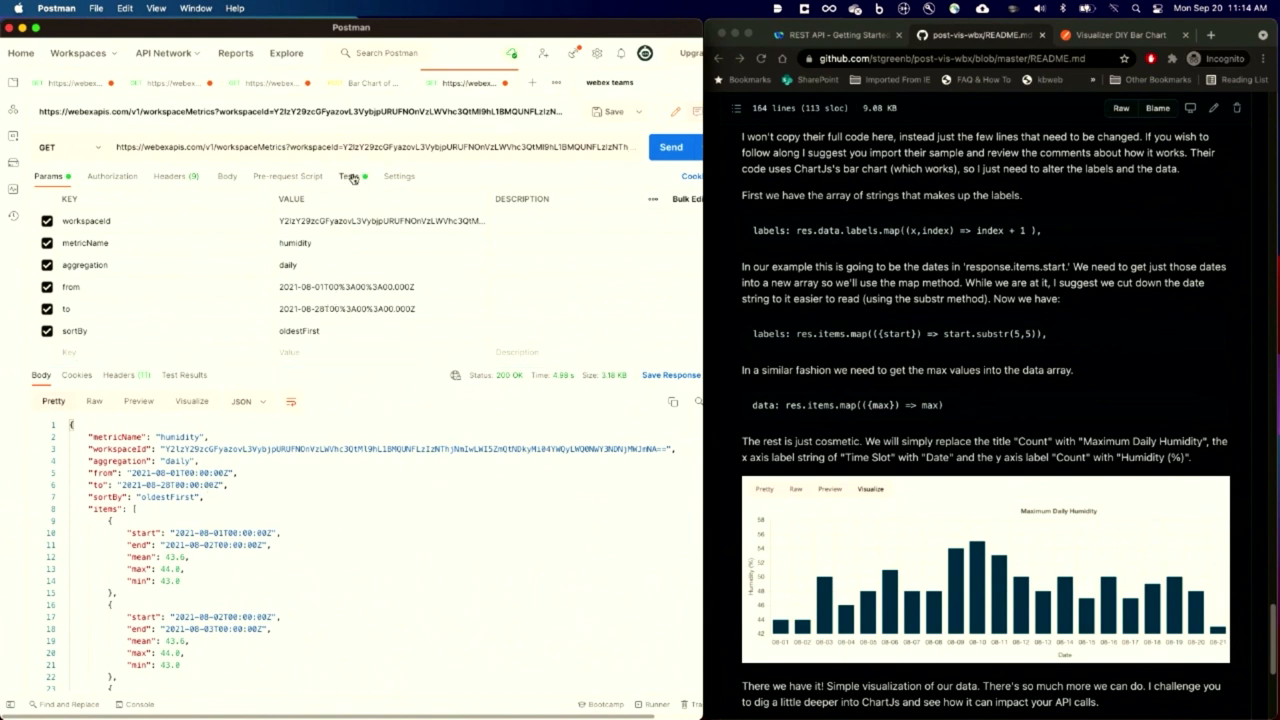
# Show the workspaceMetrics test script with the Chart.js canvas template and max-value mapping
pyautogui.click(348, 176)
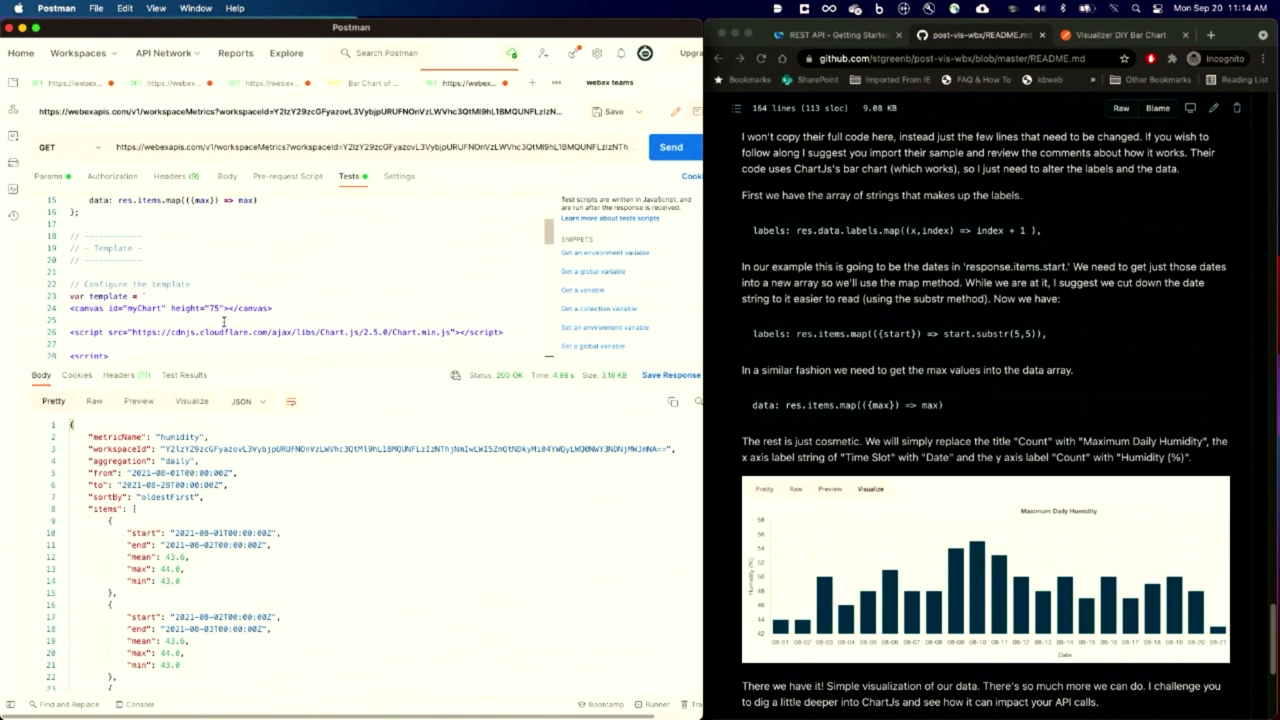
pyautogui.moveTo(324, 310)
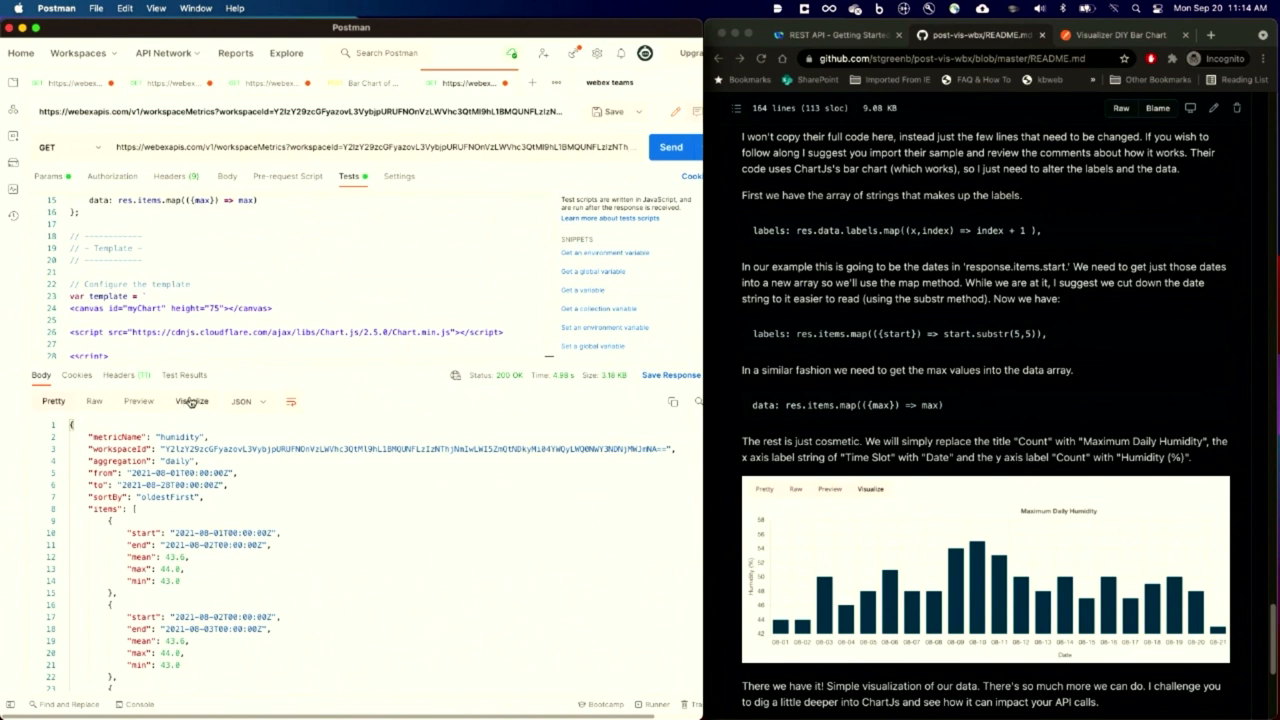
# Render the humidity response as a Maximum Daily Humidity bar chart across August days
pyautogui.click(192, 400)
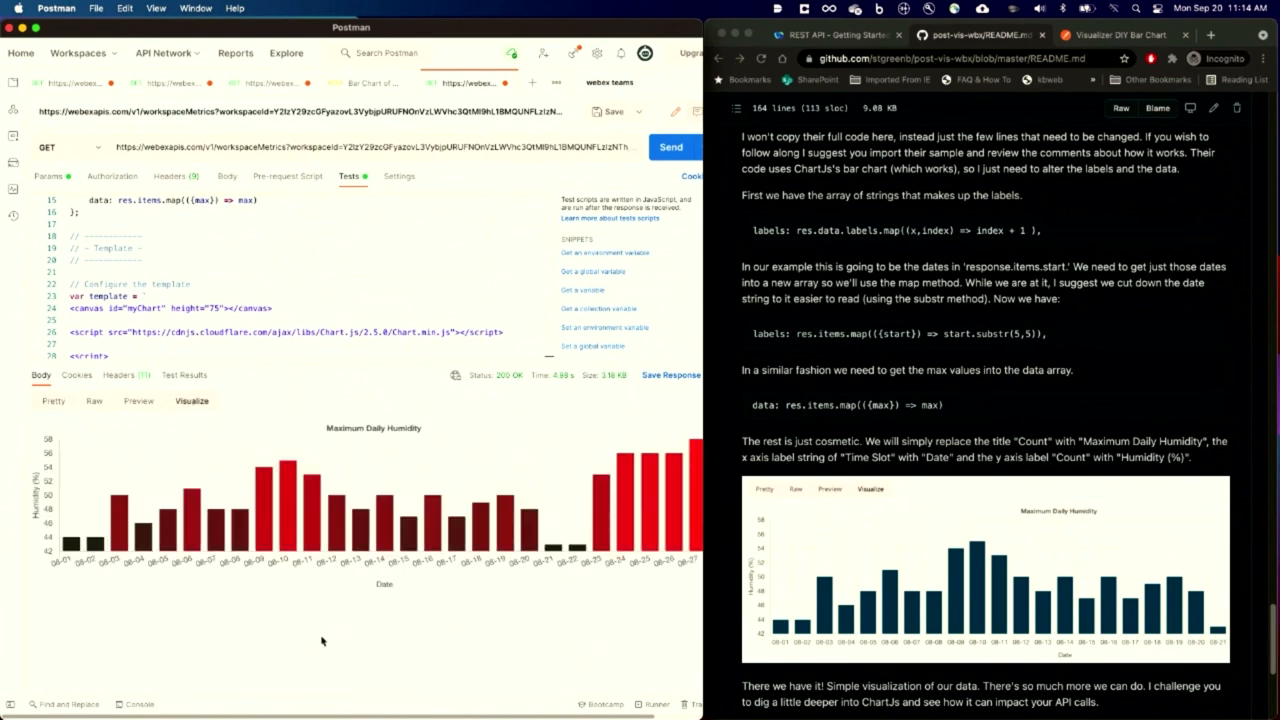
pyautogui.moveTo(150, 520)
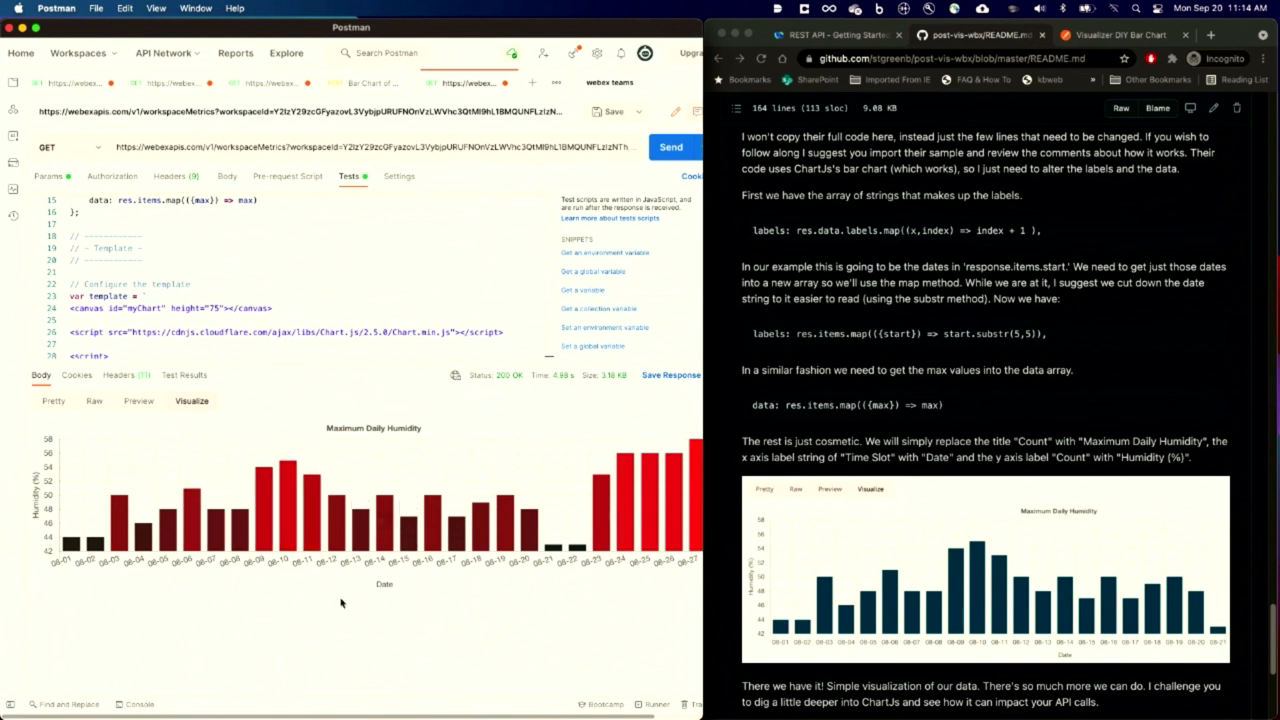
pyautogui.moveTo(288, 624)
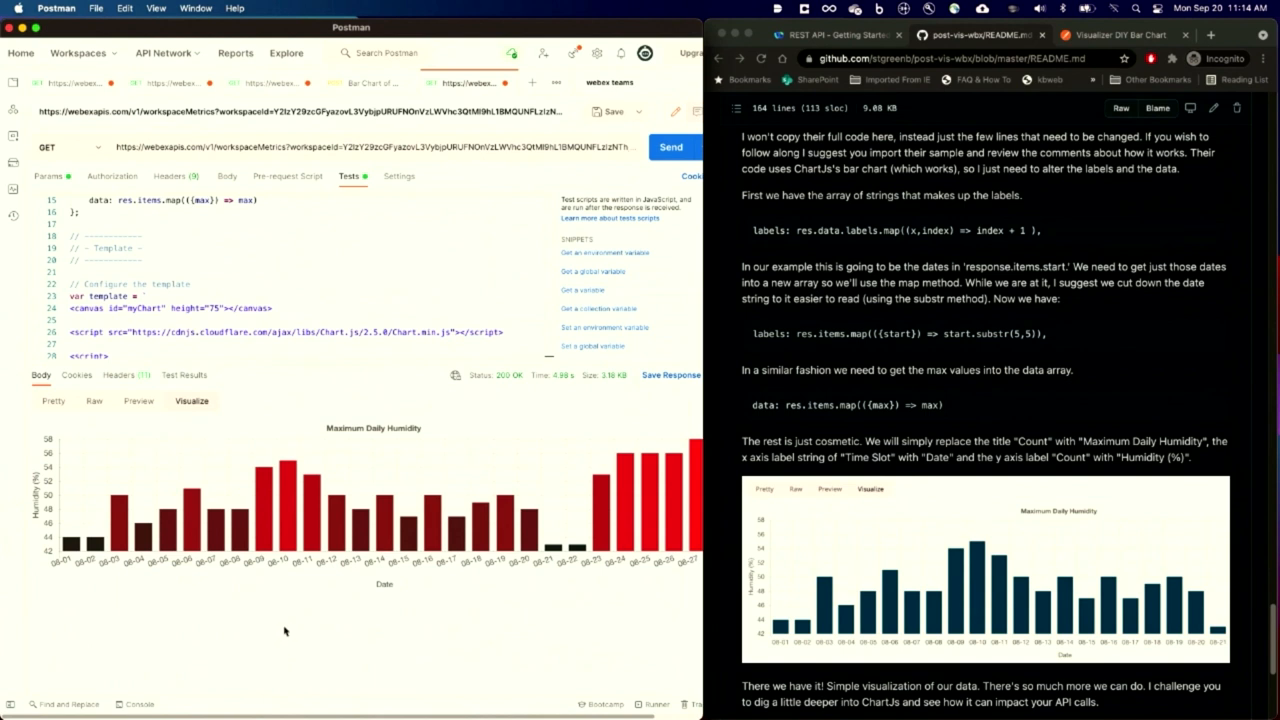
pyautogui.moveTo(316, 628)
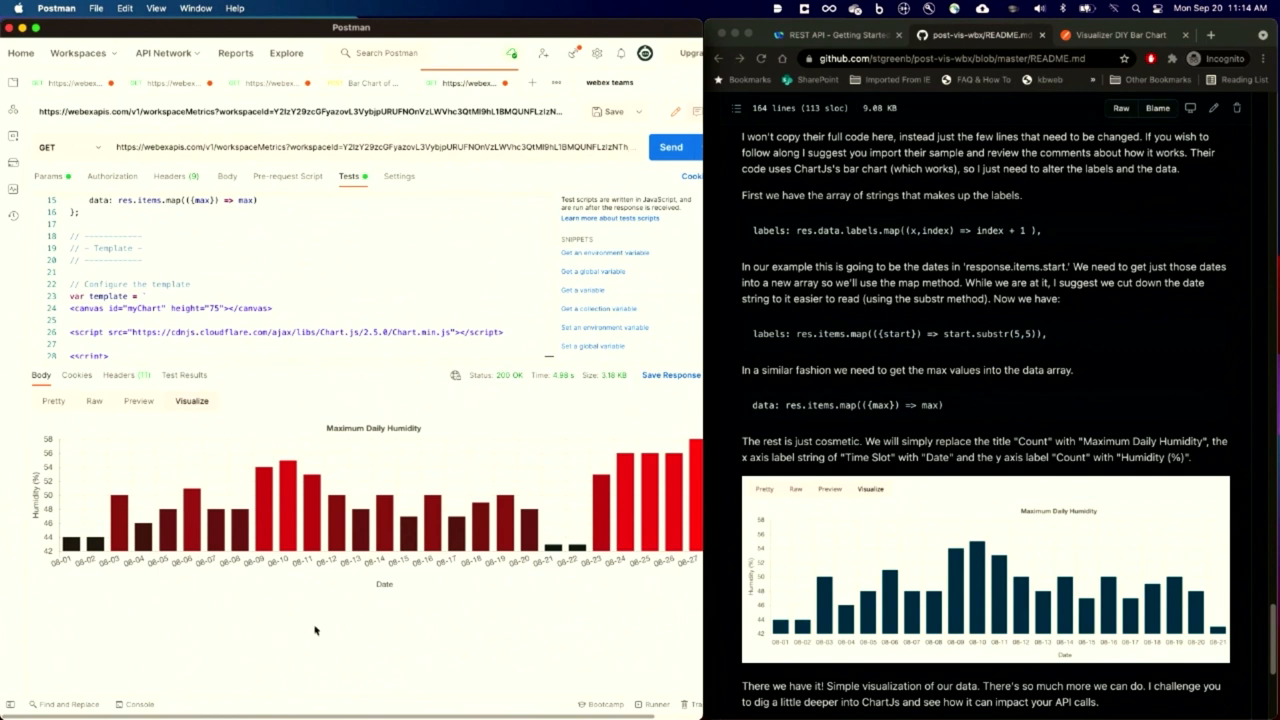
pyautogui.moveTo(364, 504)
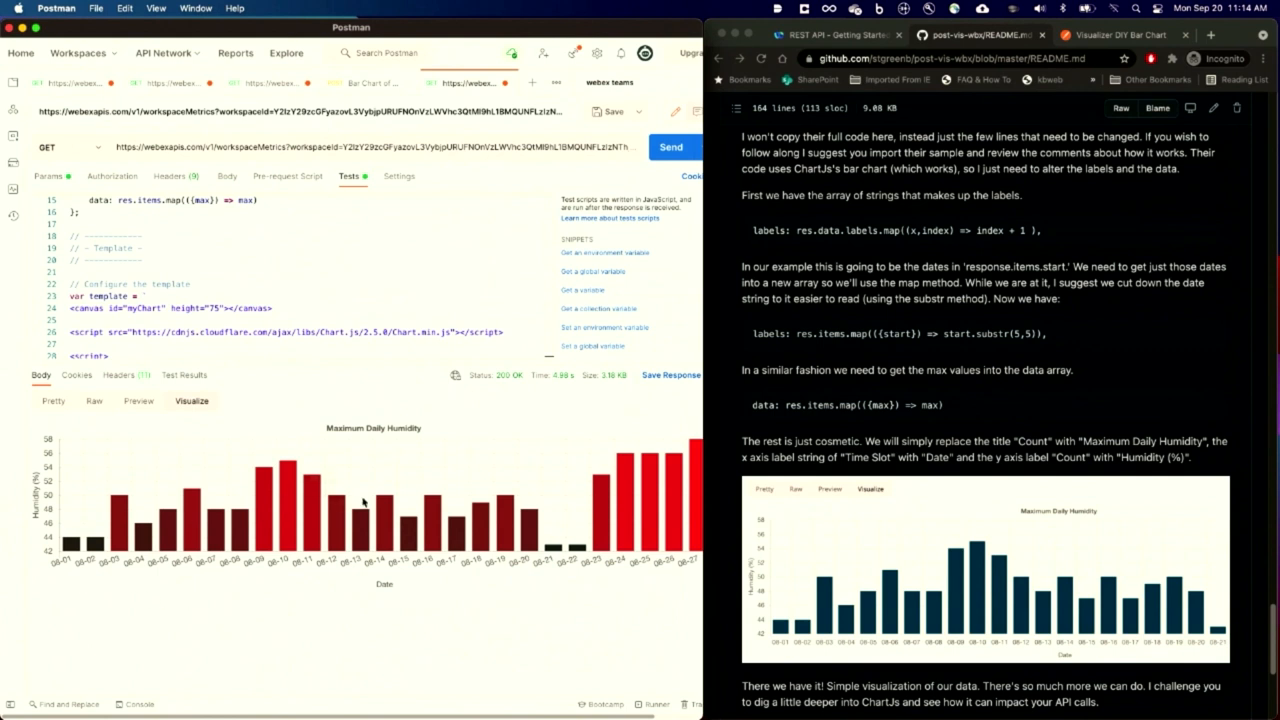
pyautogui.moveTo(600, 608)
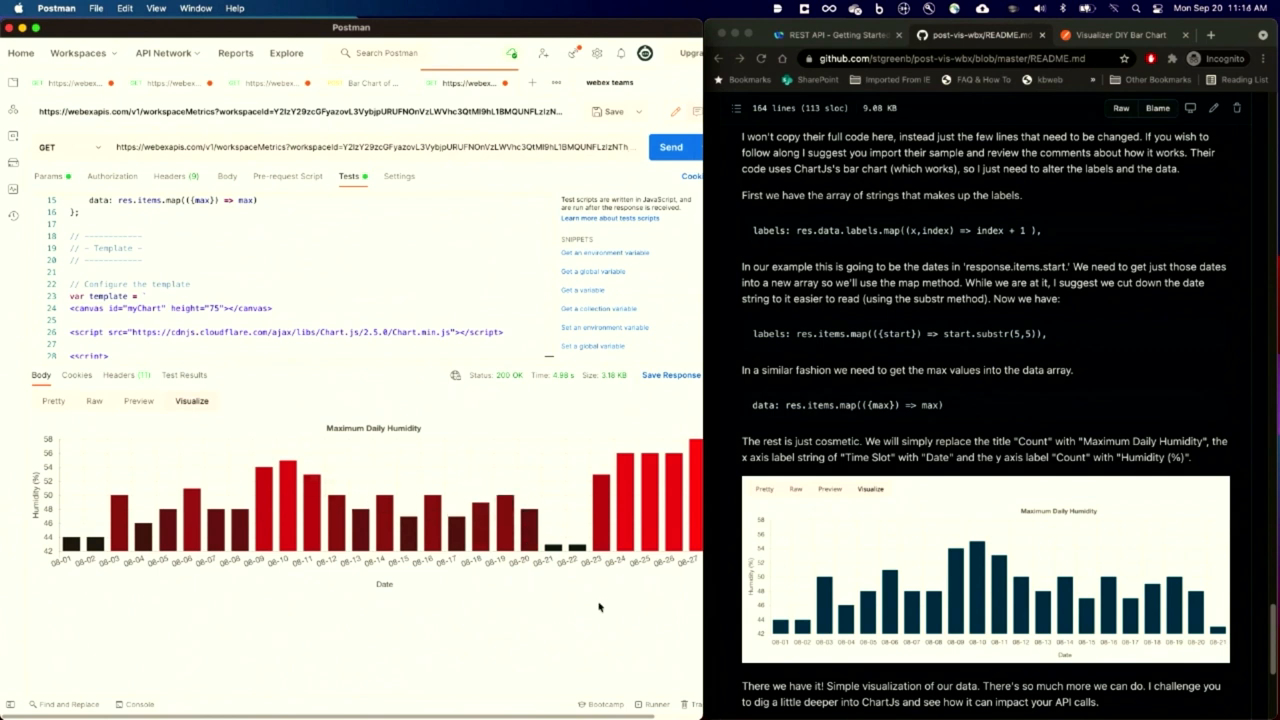